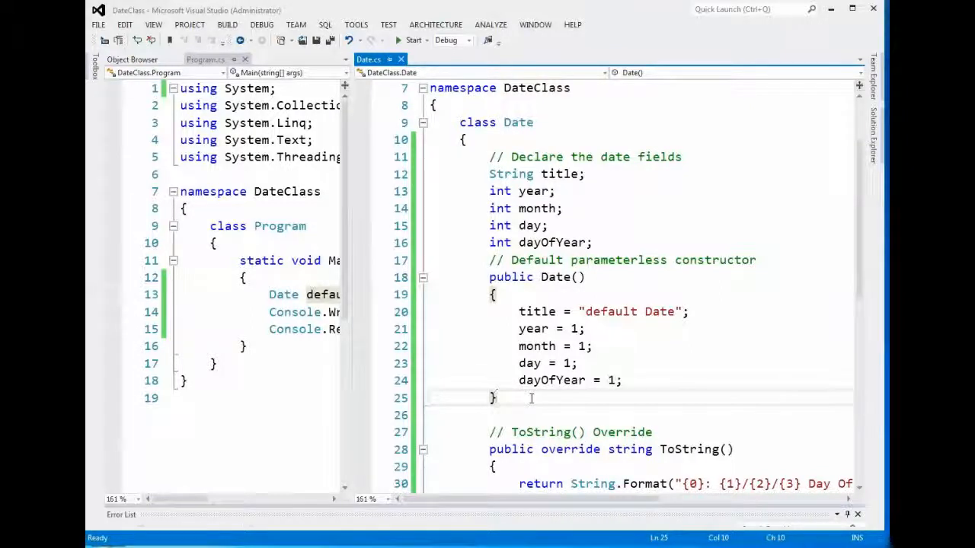
Step: Type '// parameterized constructor' on a new line after the default constructor's closing brace
{"action": "key", "text": "enter"}
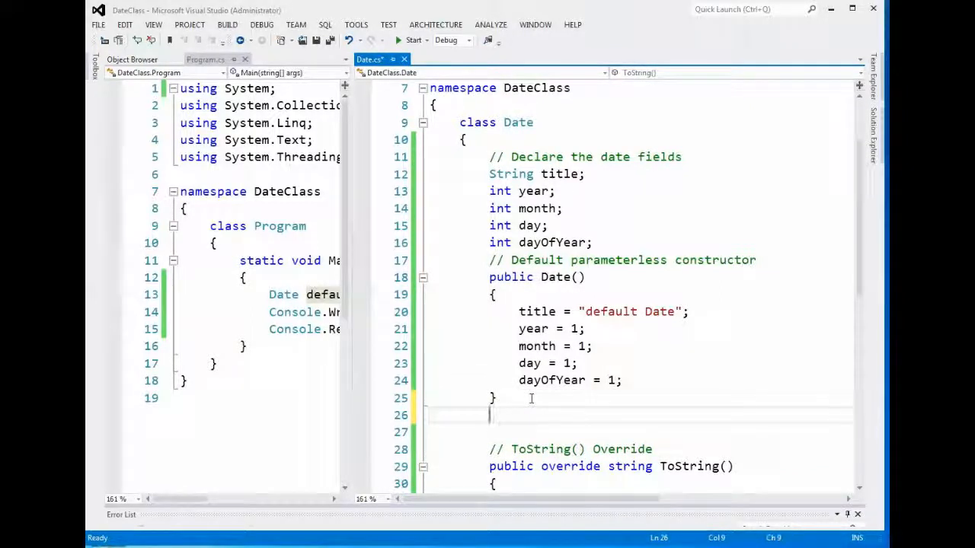
{"action": "type", "text": "//"}
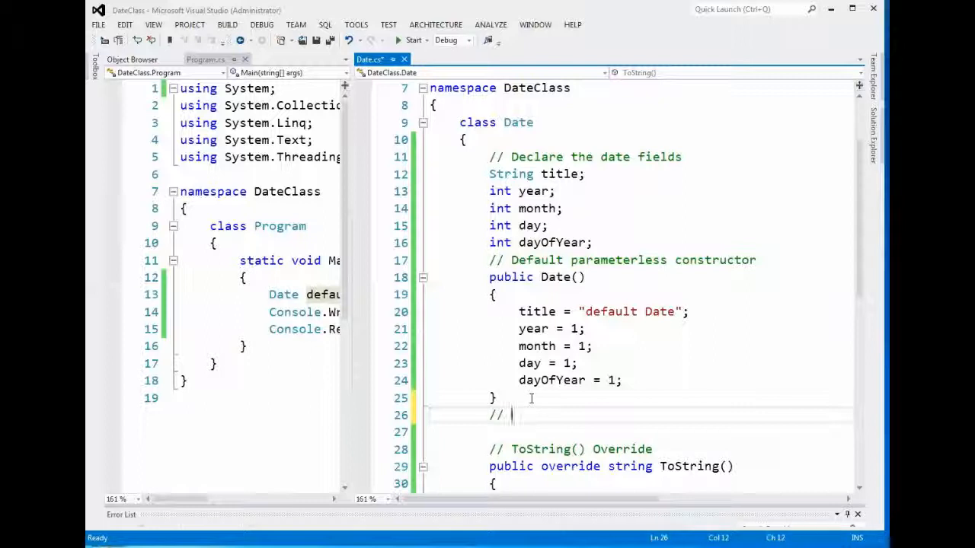
{"action": "type", "text": "Cr"}
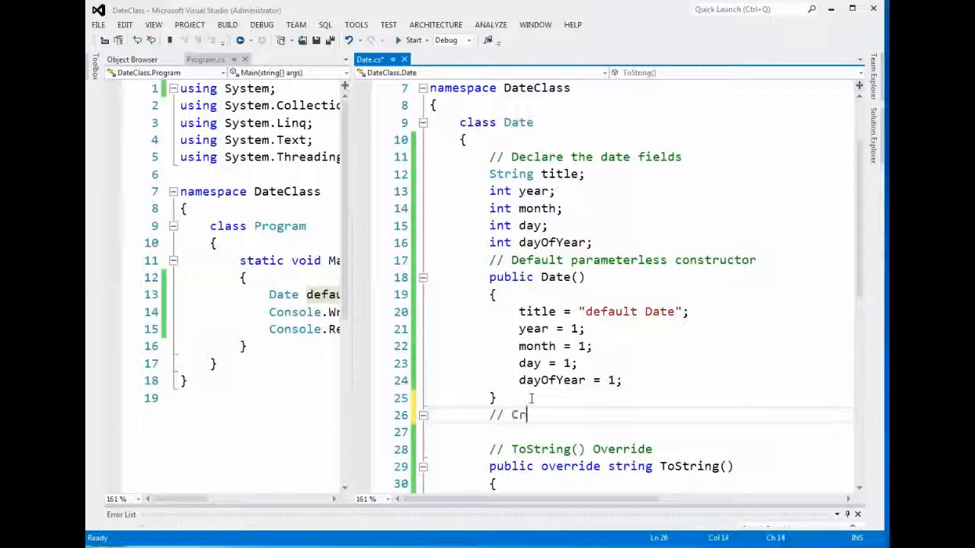
{"action": "type", "text": "parameteri"}
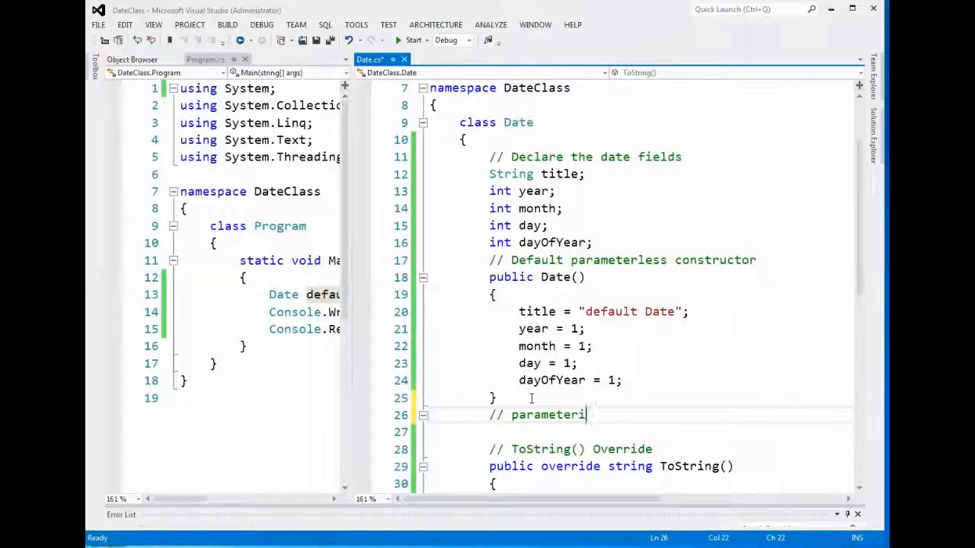
{"action": "type", "text": "zed constructor"}
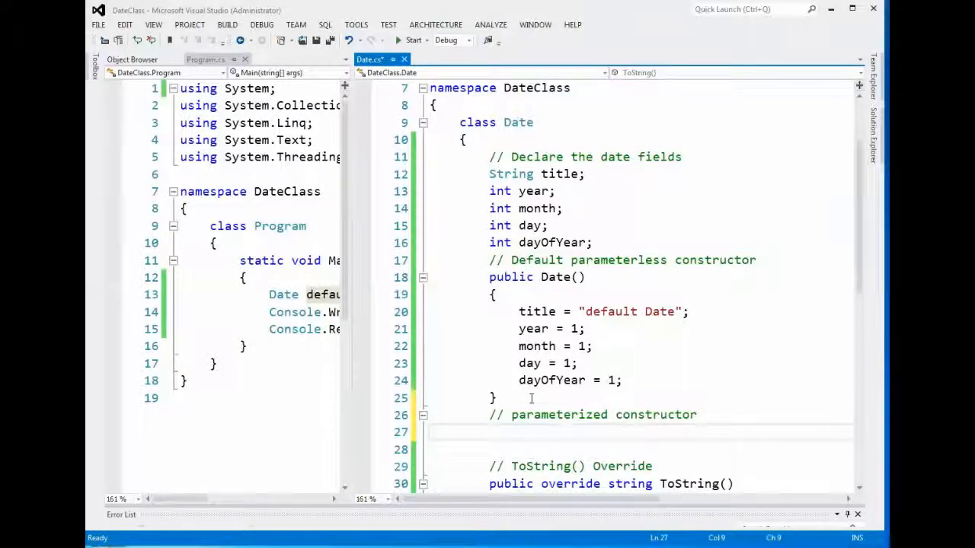
Step: Write the signature public Date(string titled, int year, int month, int day) with empty braces
{"action": "type", "text": "public Date"}
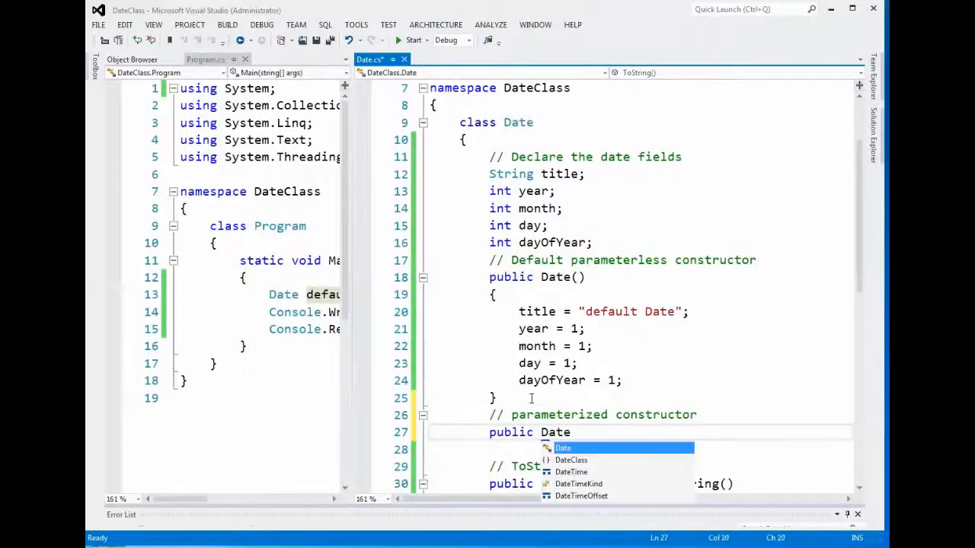
{"action": "type", "text": "("}
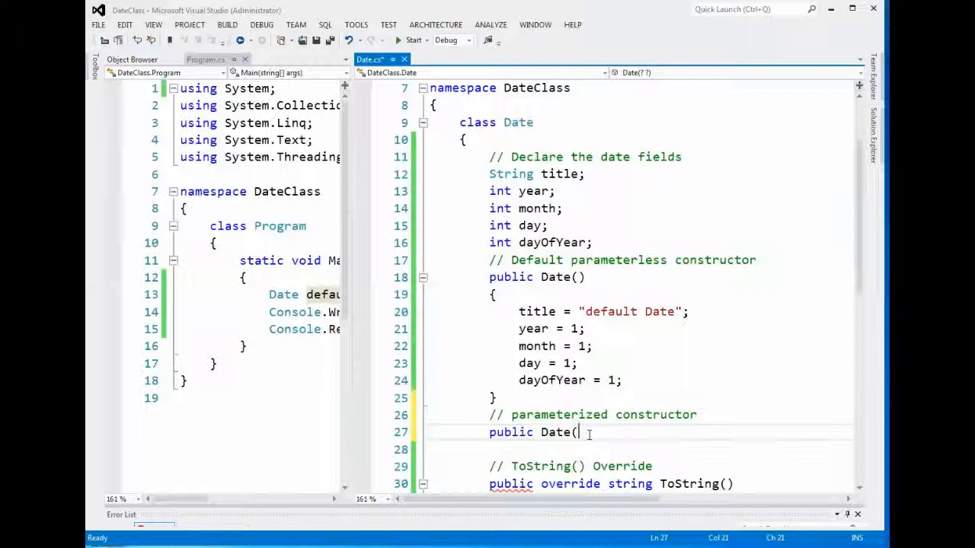
{"action": "type", "text": "string"}
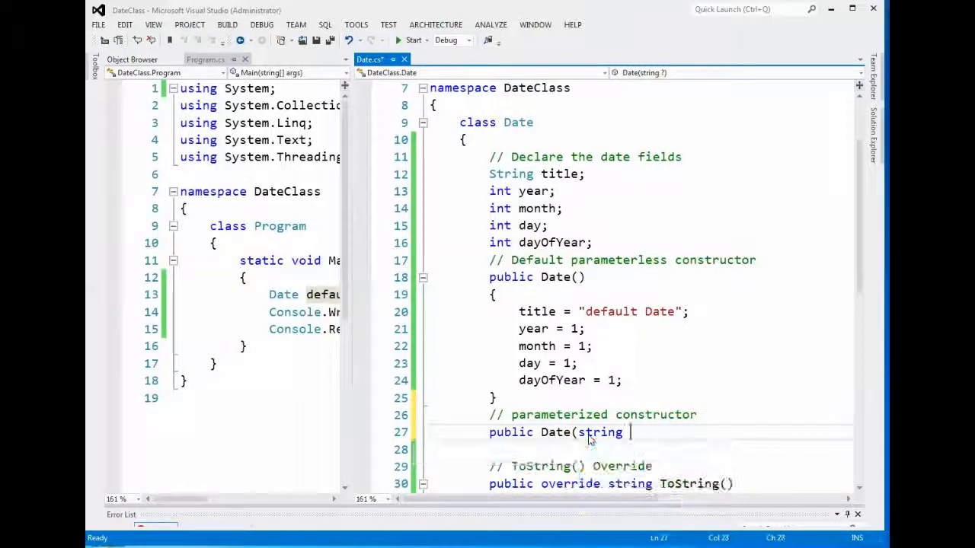
{"action": "type", "text": "titled"}
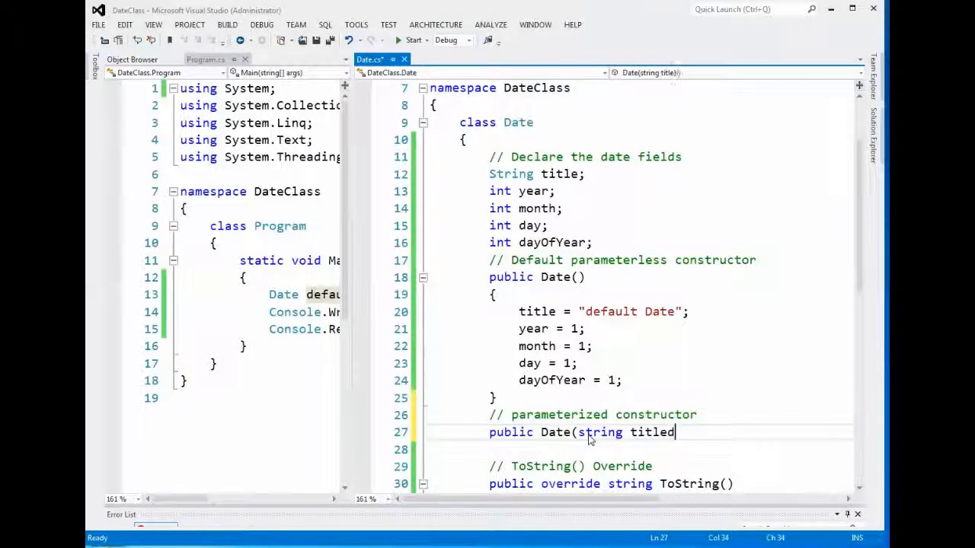
{"action": "type", "text": ","}
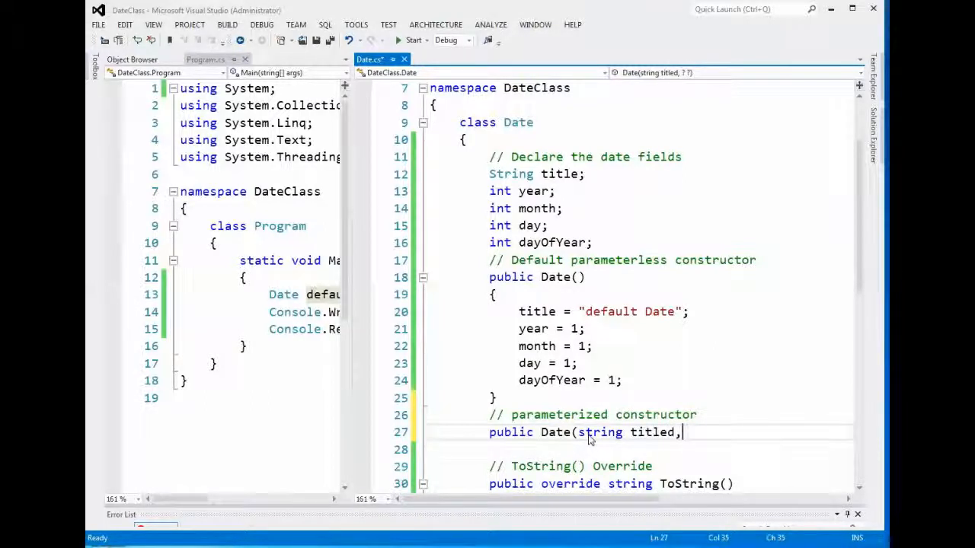
{"action": "type", "text": "int"}
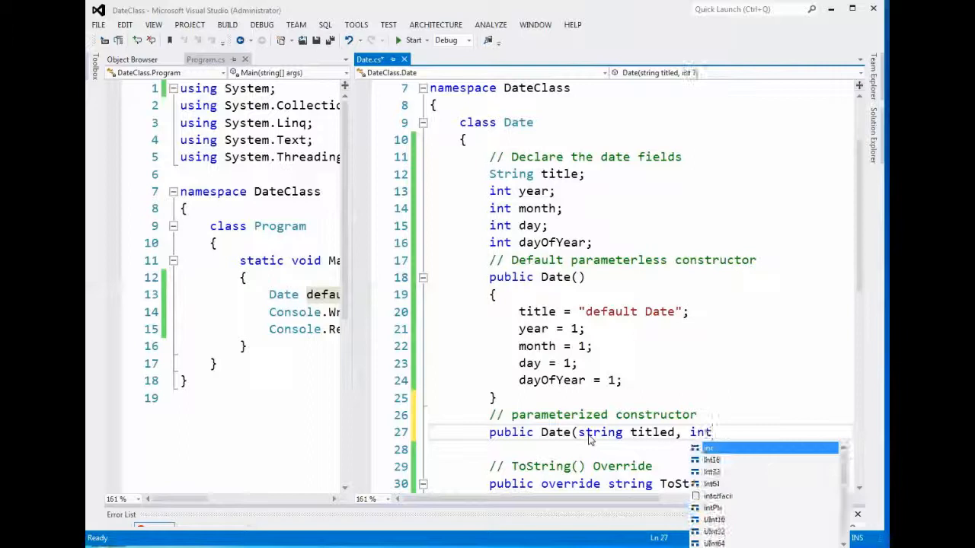
{"action": "type", "text": "year, int month,"}
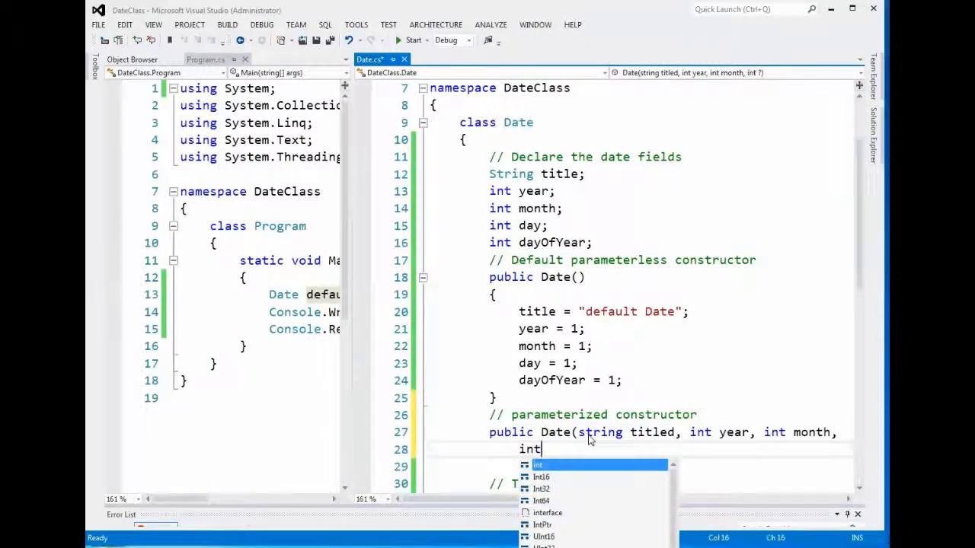
{"action": "type", "text": "day"}
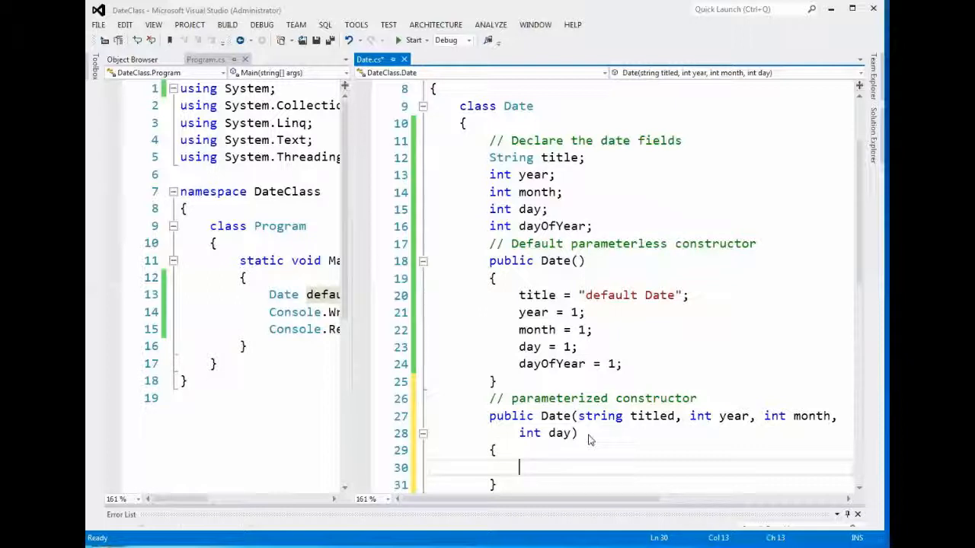
{"action": "mouse_move", "coordinate": [575, 422]}
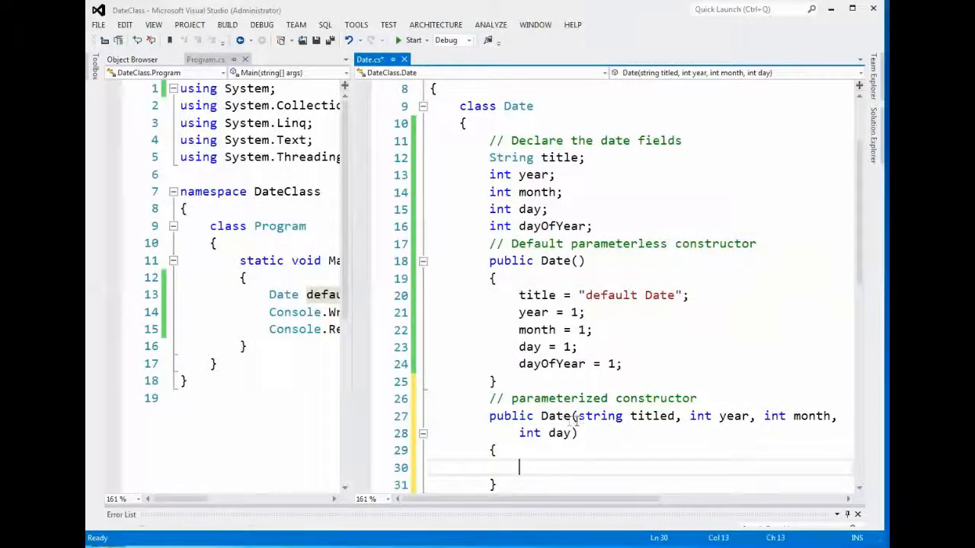
{"action": "left_click", "coordinate": [690, 416]}
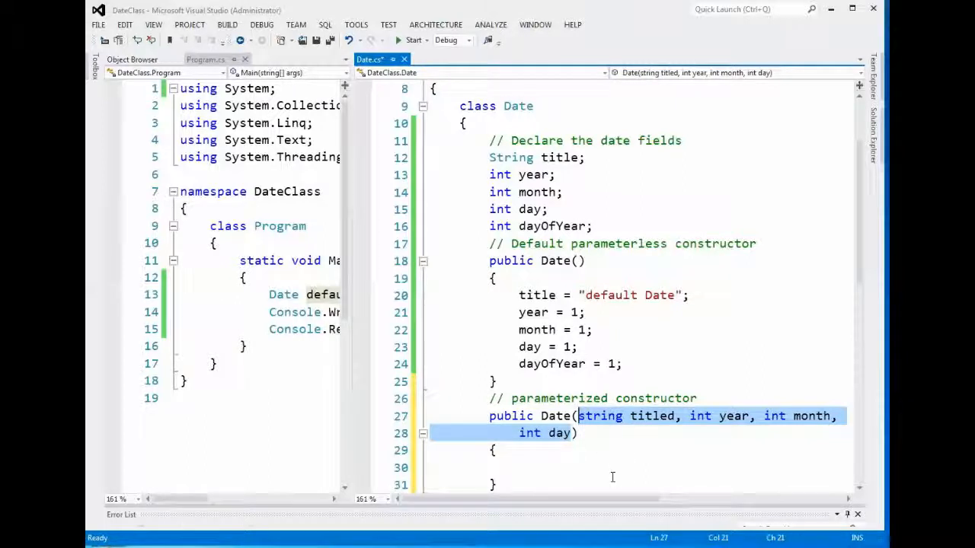
{"action": "mouse_move", "coordinate": [582, 463]}
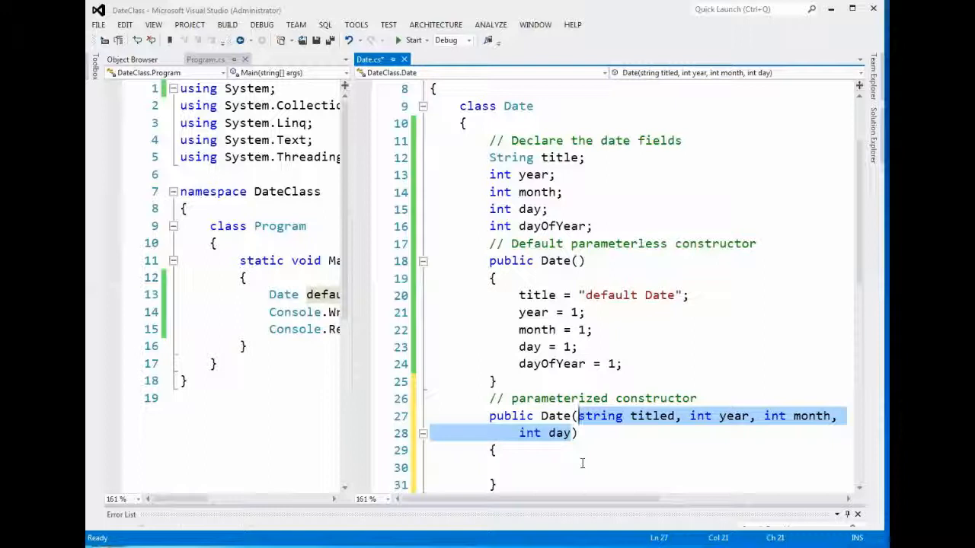
{"action": "mouse_move", "coordinate": [584, 468]}
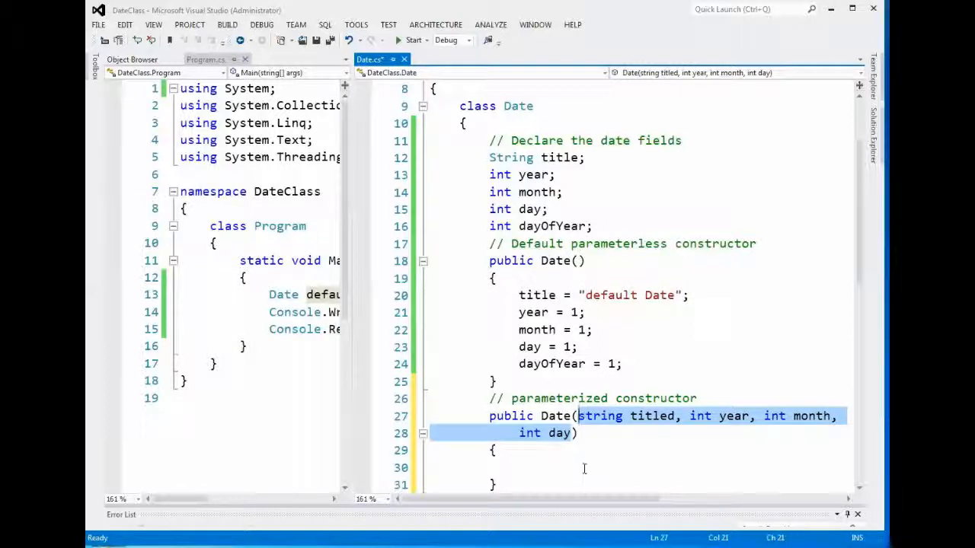
{"action": "left_click", "coordinate": [520, 467]}
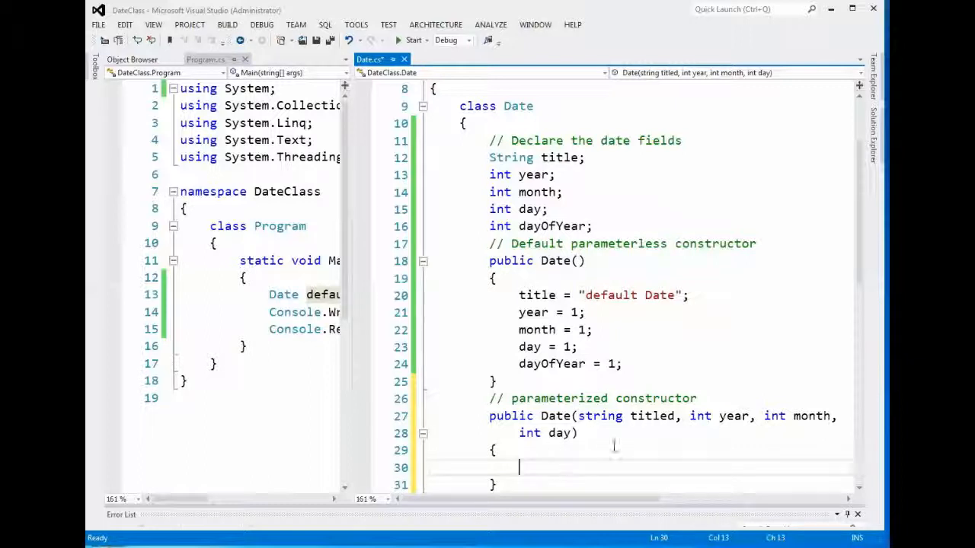
{"action": "mouse_move", "coordinate": [629, 372]}
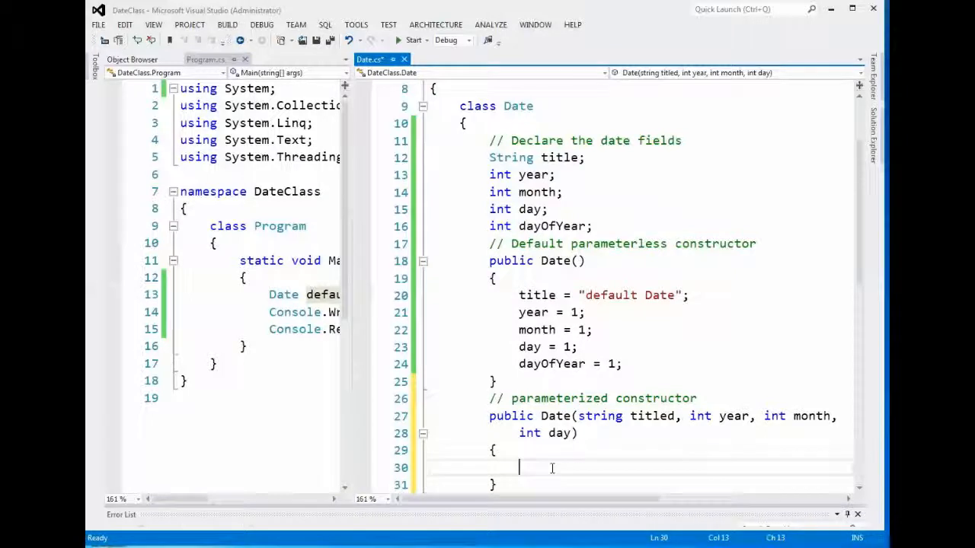
Step: Rename the first parameter to title, assign this.title = title, and begin the next line
{"action": "type", "text": "this"}
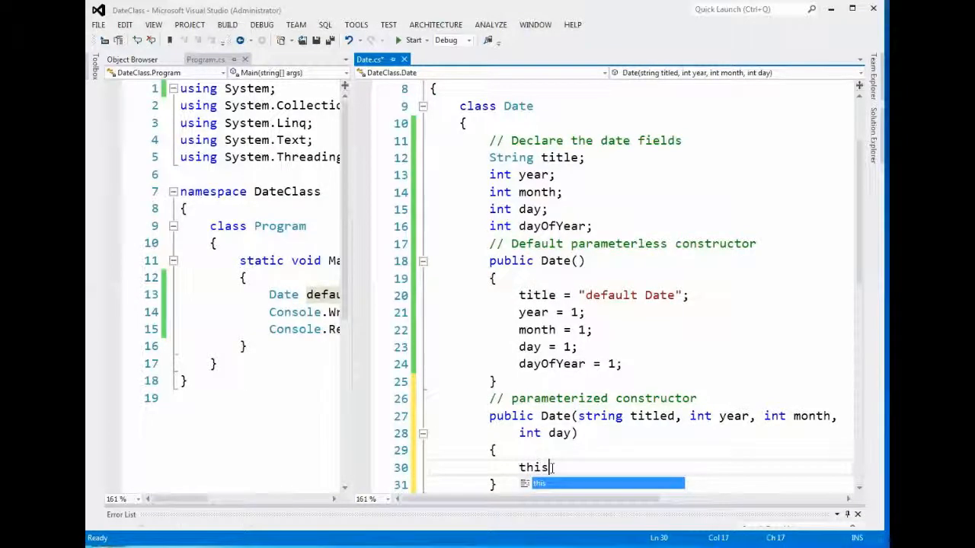
{"action": "type", "text": "."}
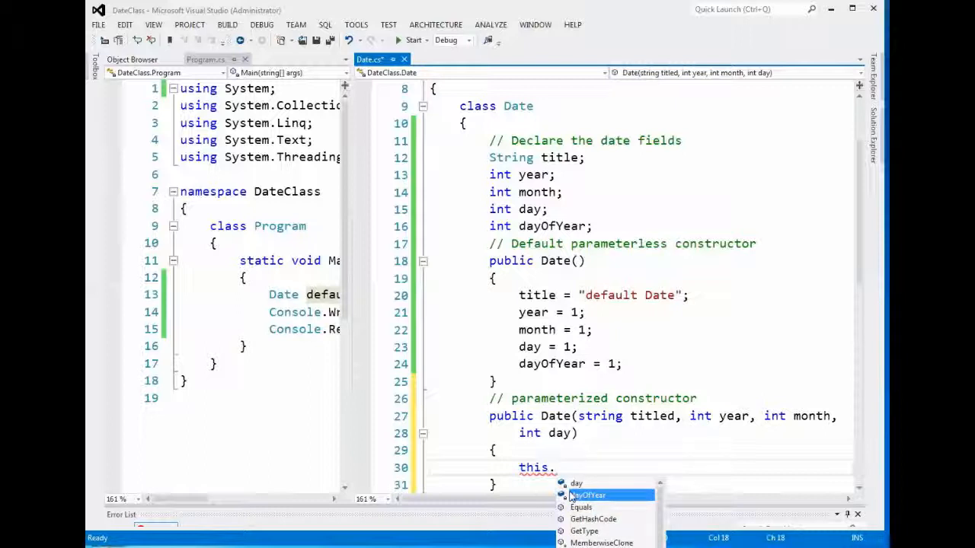
{"action": "type", "text": "title"}
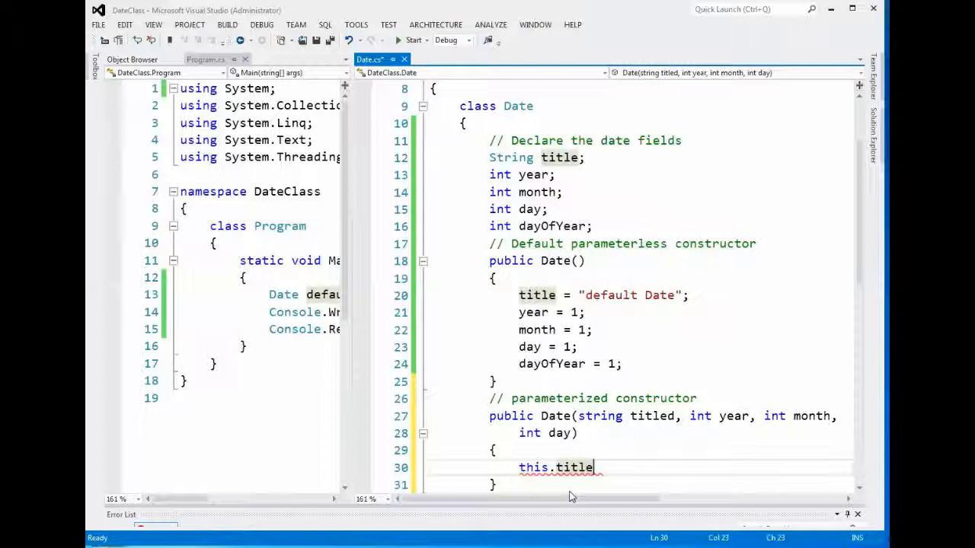
{"action": "type", "text": "= tit"}
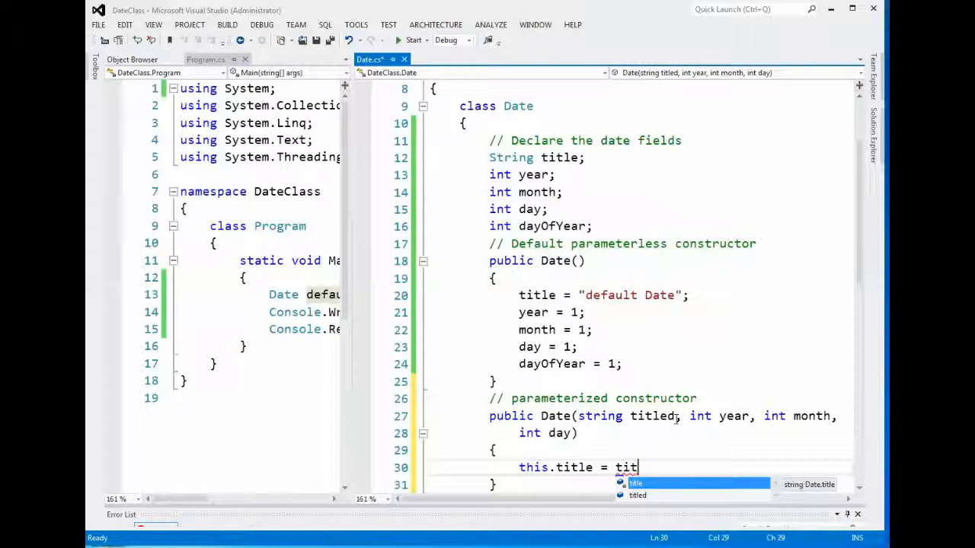
{"action": "type", "text": "le;"}
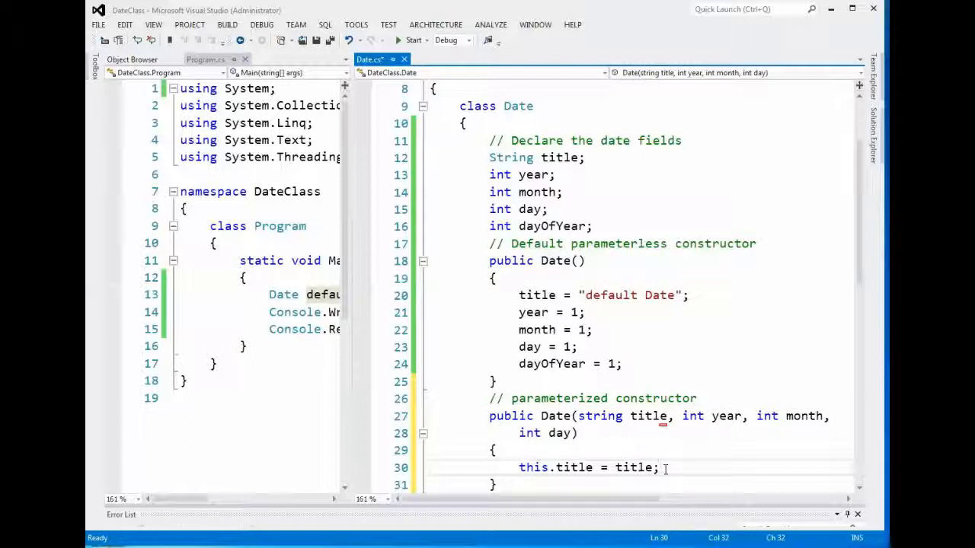
{"action": "type", "text": "this.title"}
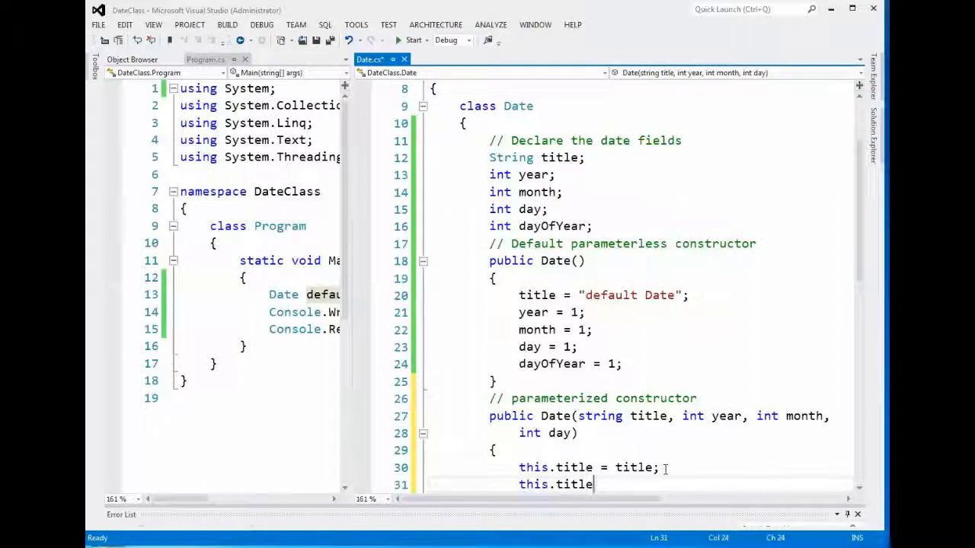
Step: Add this.year = year, this.month = month and this.day = day assignments
{"action": "key", "text": "BackSpace"}
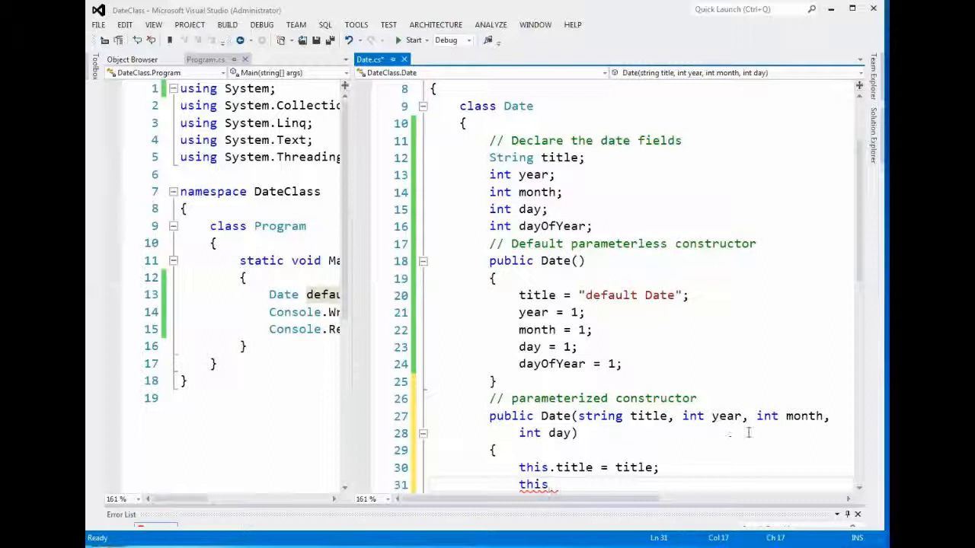
{"action": "type", "text": "year = year;"}
{"action": "type", "text": "this."}
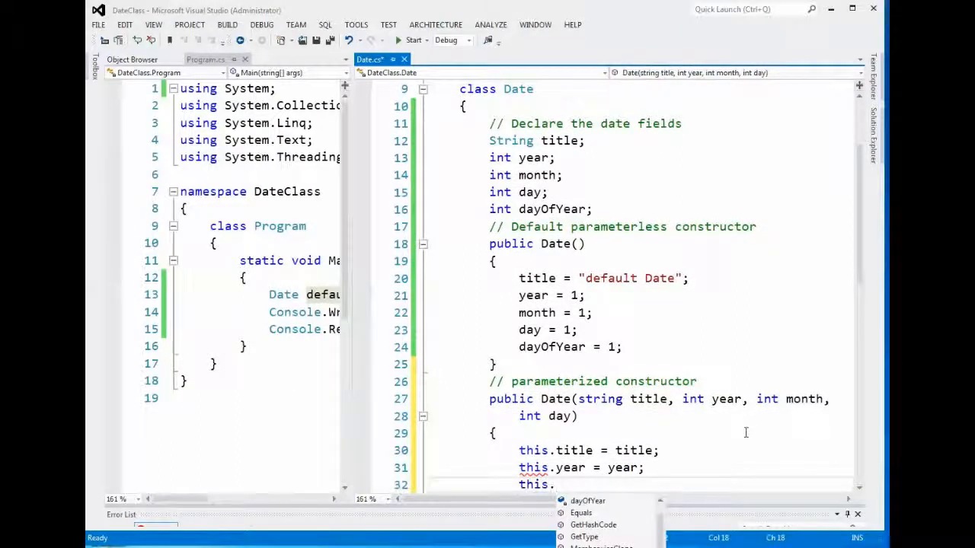
{"action": "type", "text": "month"}
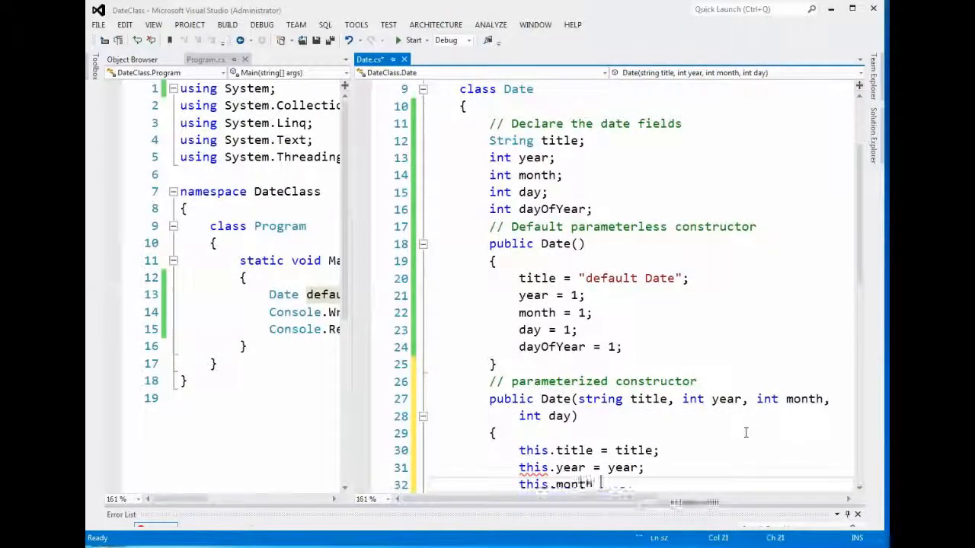
{"action": "type", "text": "month;"}
{"action": "type", "text": "this.day = day;"}
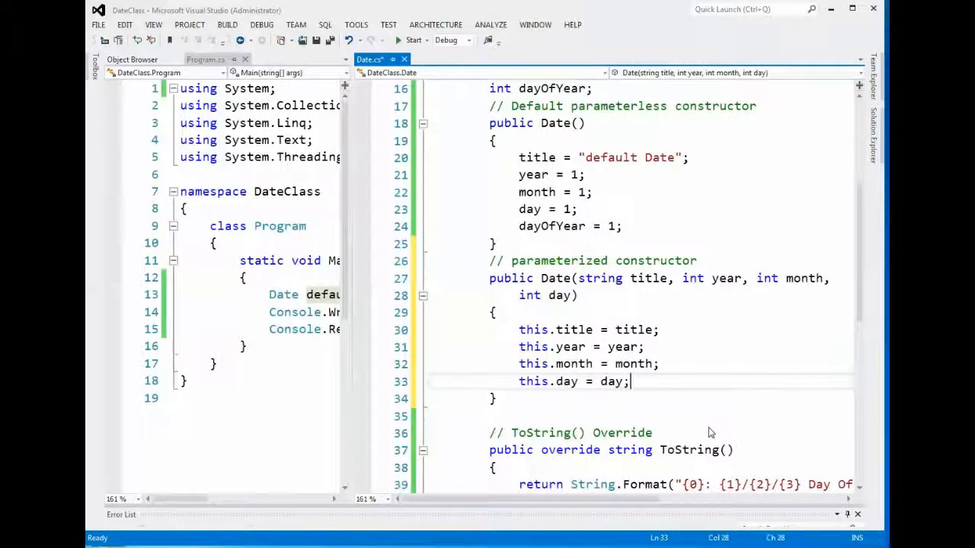
{"action": "mouse_move", "coordinate": [533, 381]}
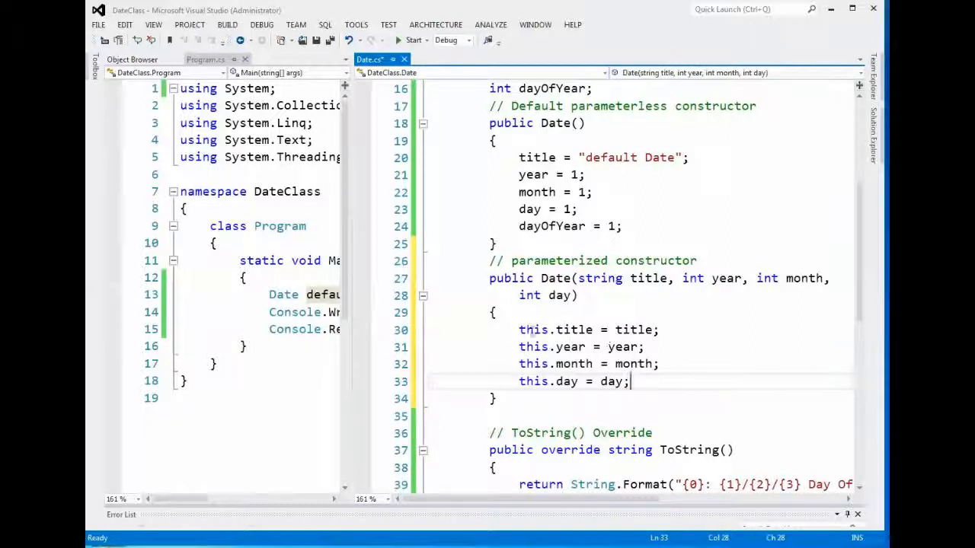
Step: Widen Program.cs and type Date graduation = new Date(" using the title/year/month/day overload
{"action": "left_click_drag", "start_coordinate": [517, 330], "coordinate": [628, 381]}
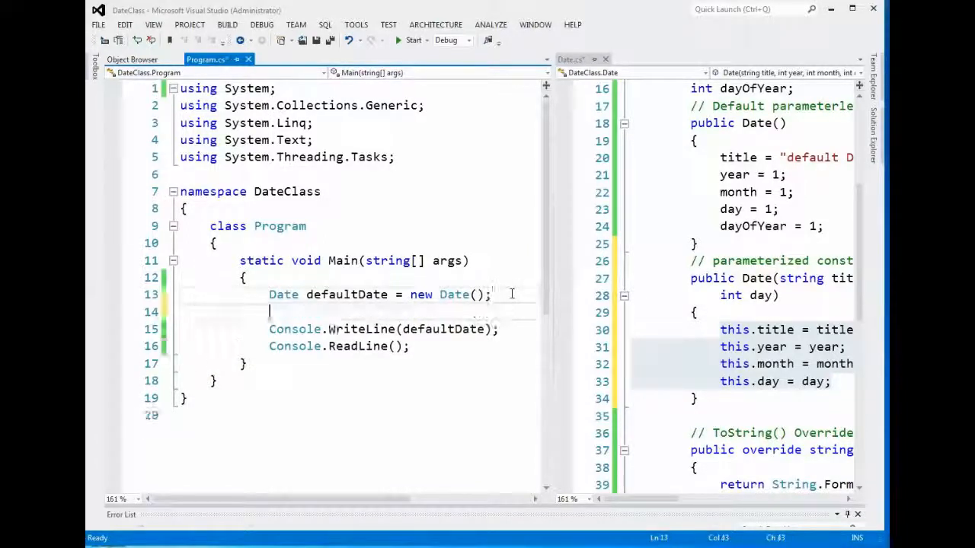
{"action": "type", "text": "Date"}
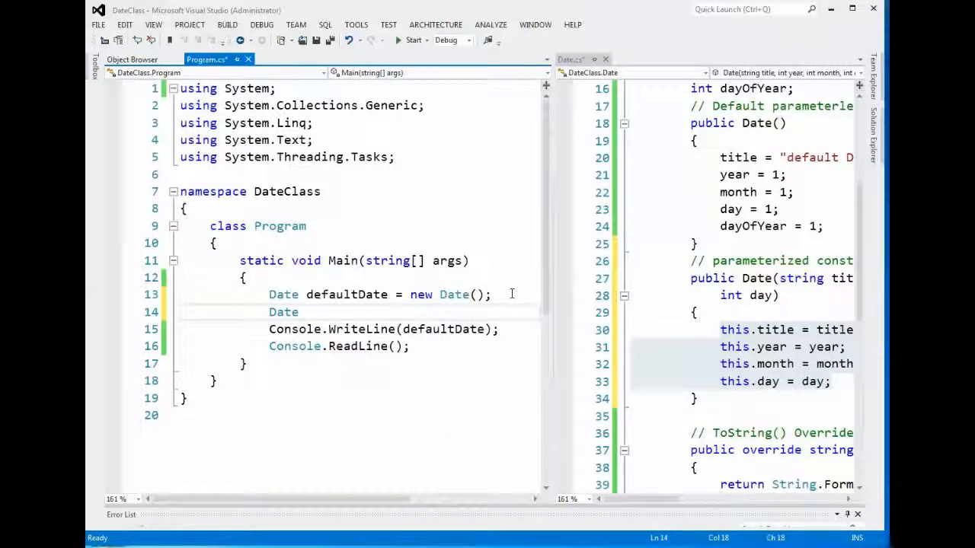
{"action": "type", "text": "graduation"}
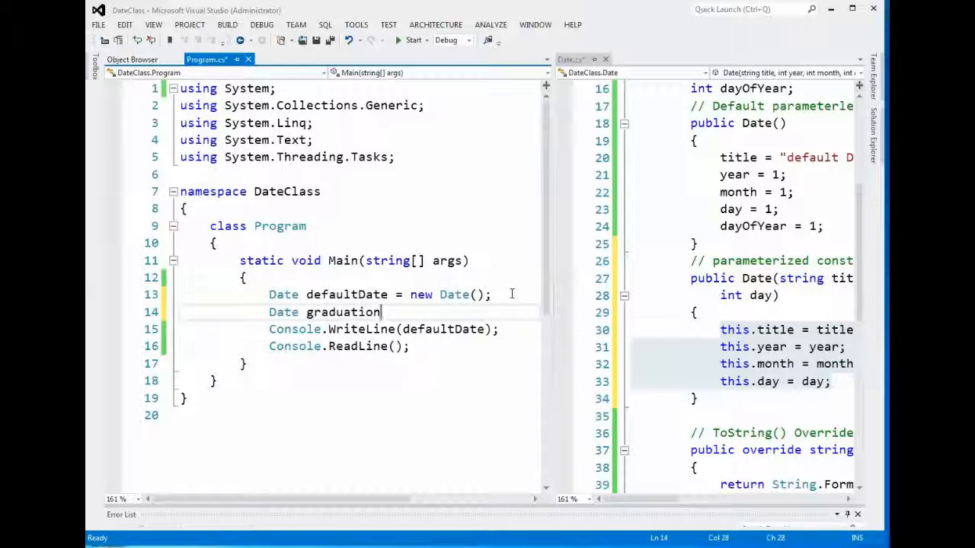
{"action": "double_click", "coordinate": [343, 313]}
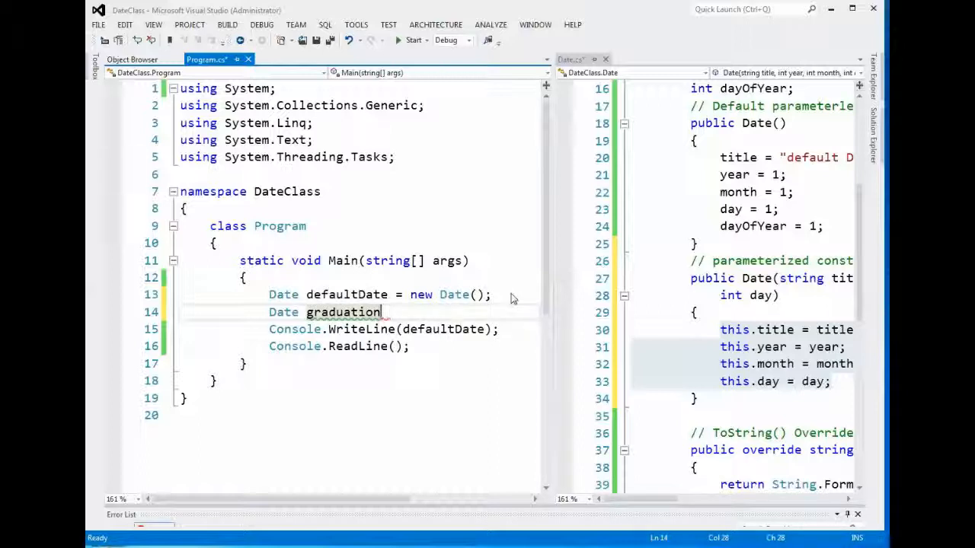
{"action": "type", "text": "="}
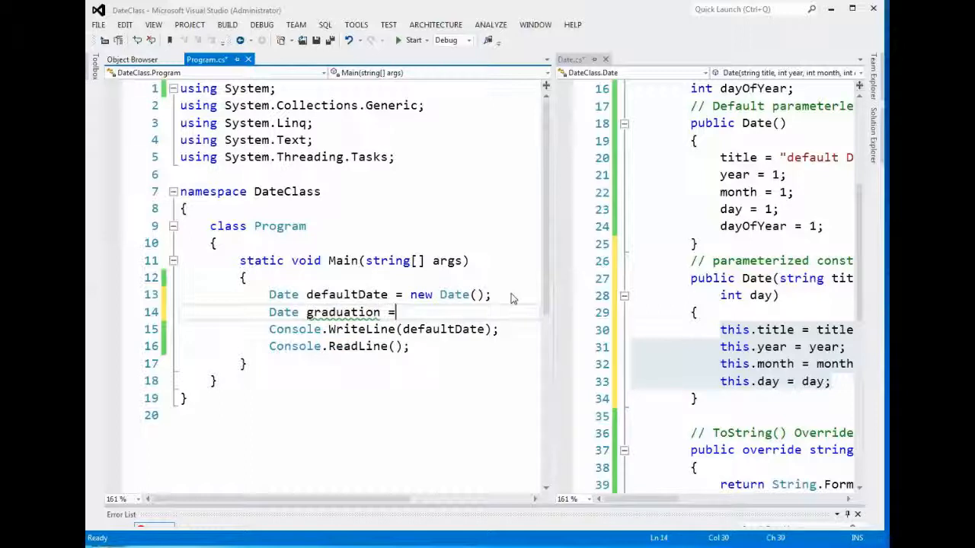
{"action": "type", "text": "new Date("}
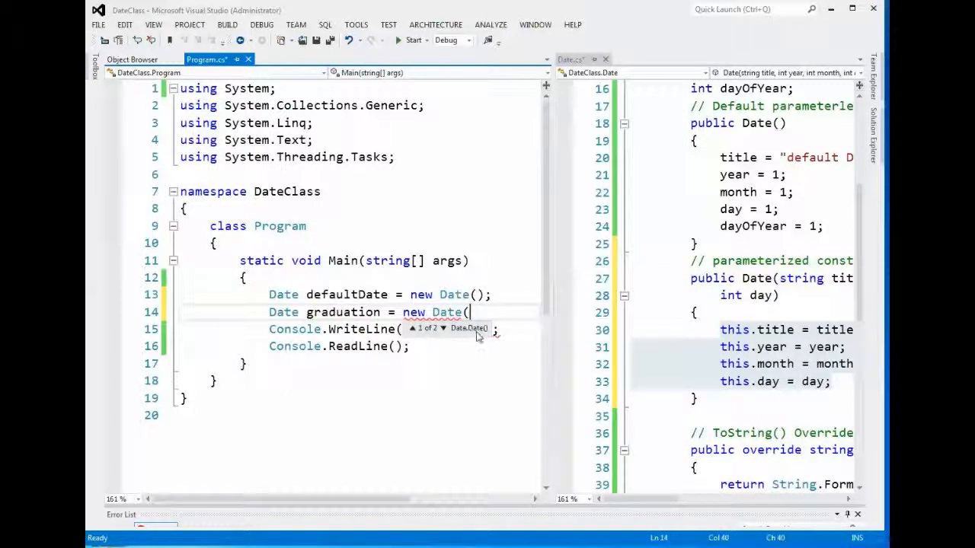
{"action": "left_click", "coordinate": [443, 328]}
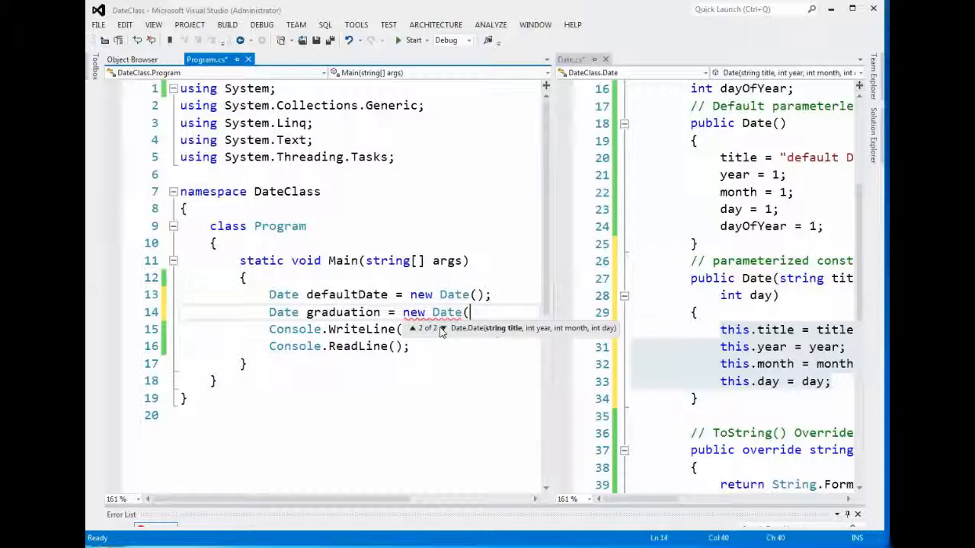
{"action": "mouse_move", "coordinate": [508, 338]}
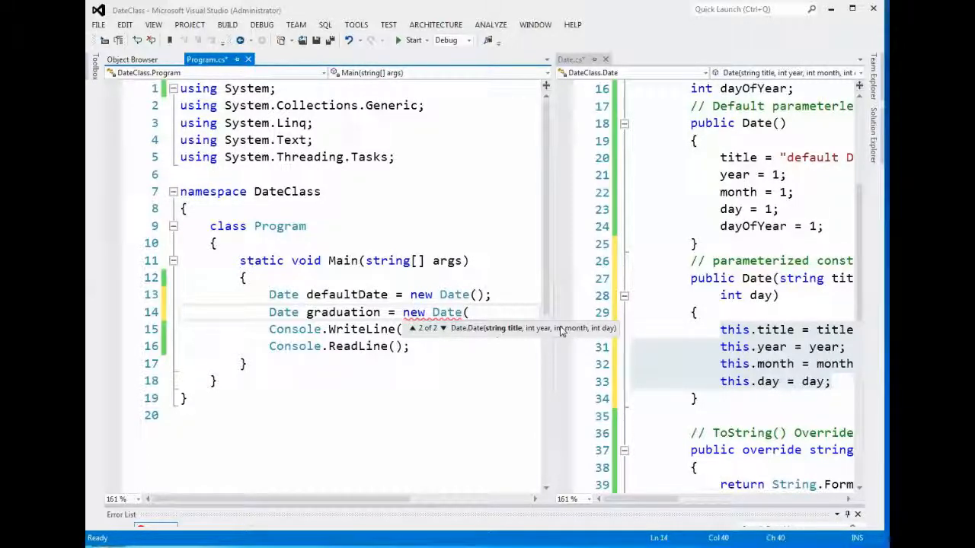
{"action": "type", "text": "\""}
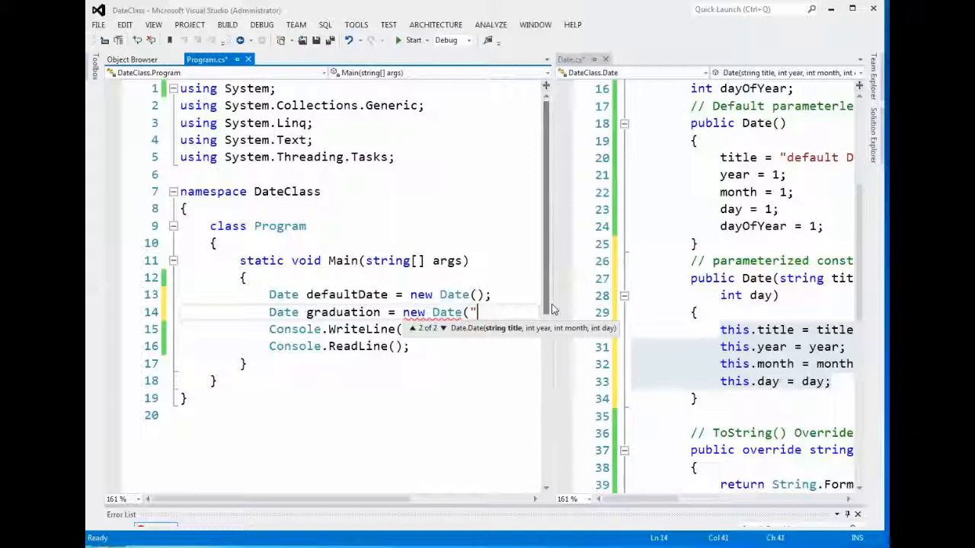
Step: Pass "Class of 2013…", 2013, 6, 6 to close the graduation constructor call
{"action": "type", "text": "Class 0f"}
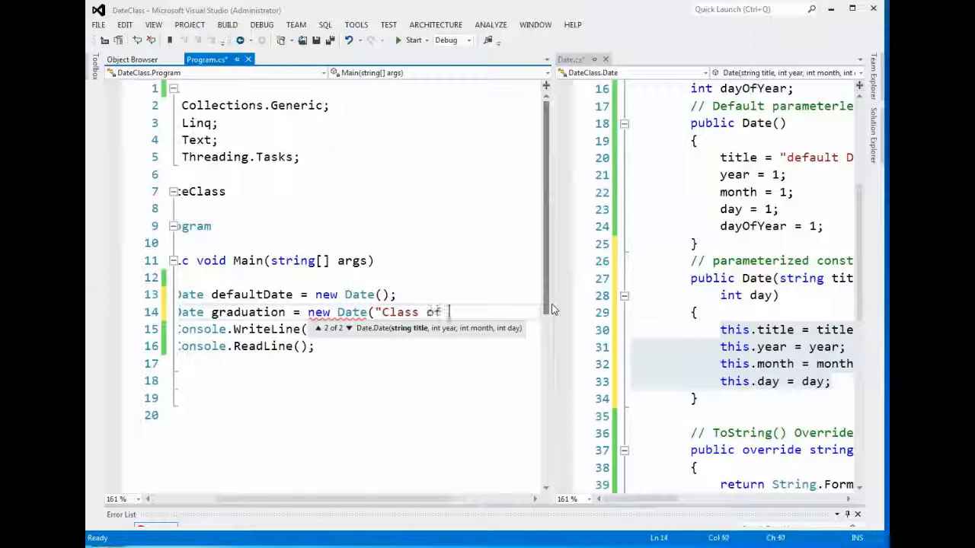
{"action": "type", "text": "201"}
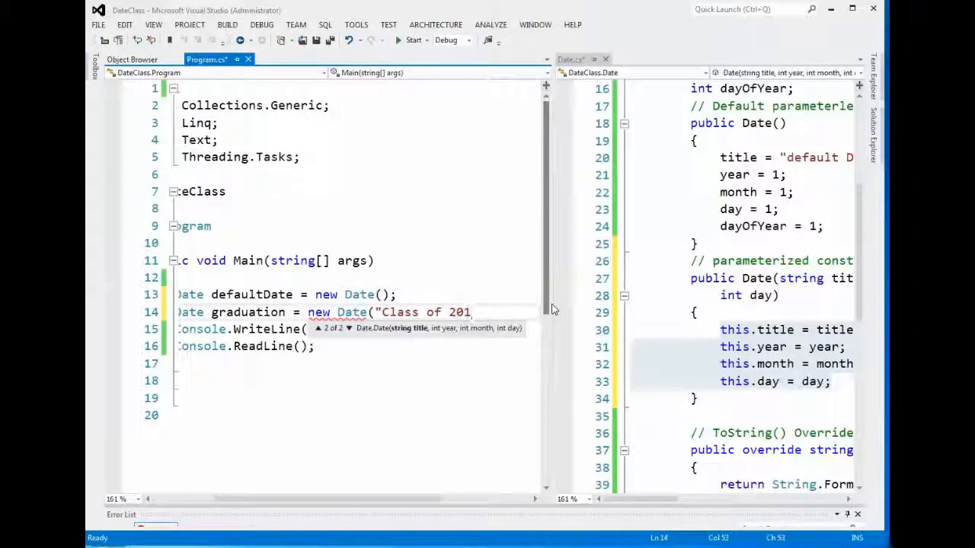
{"action": "type", "text": "3 Gra"}
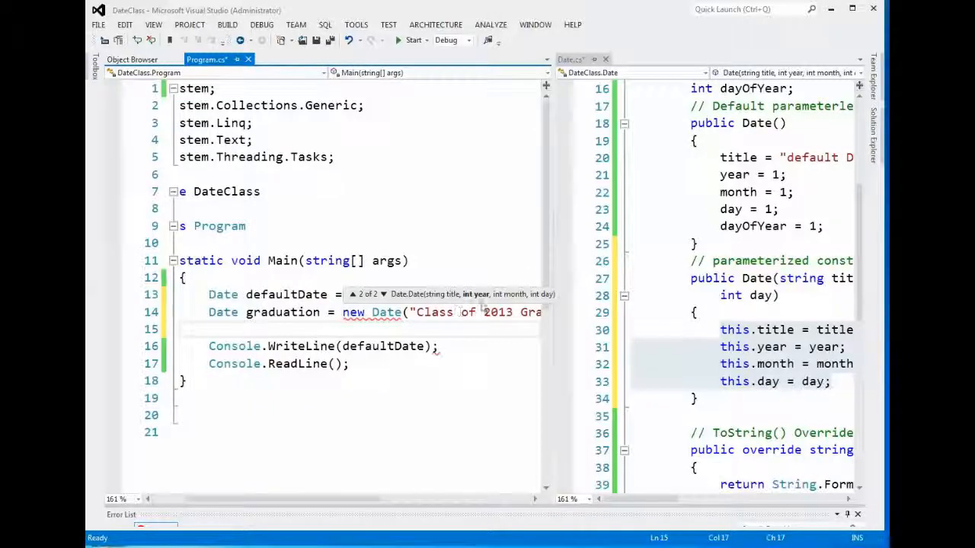
{"action": "type", "text": "2013,"}
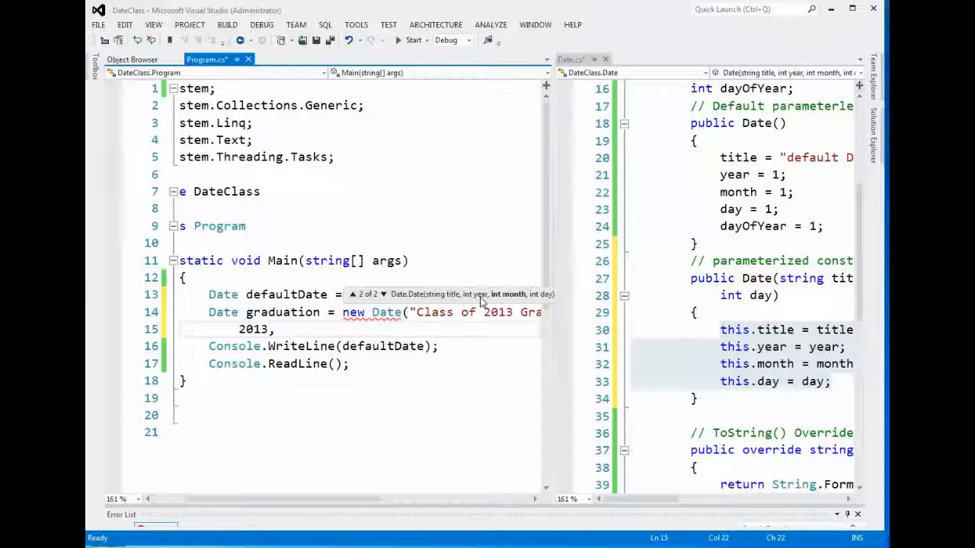
{"action": "type", "text": "6,"}
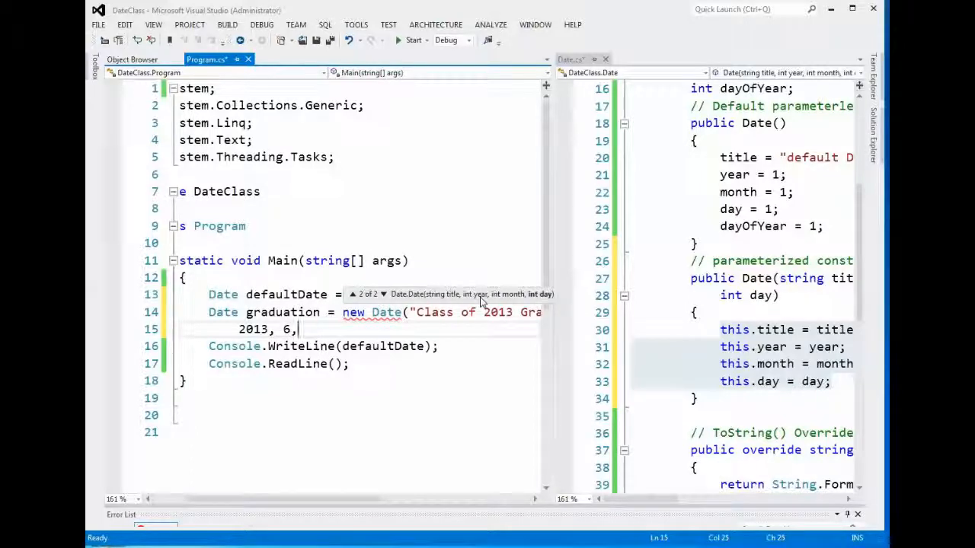
{"action": "type", "text": "6);"}
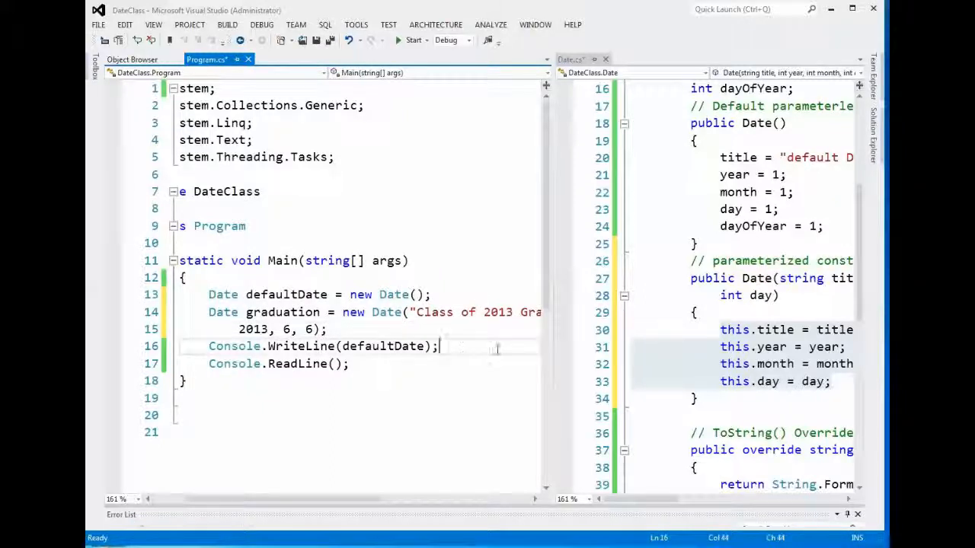
{"action": "type", "text": "Console.W"}
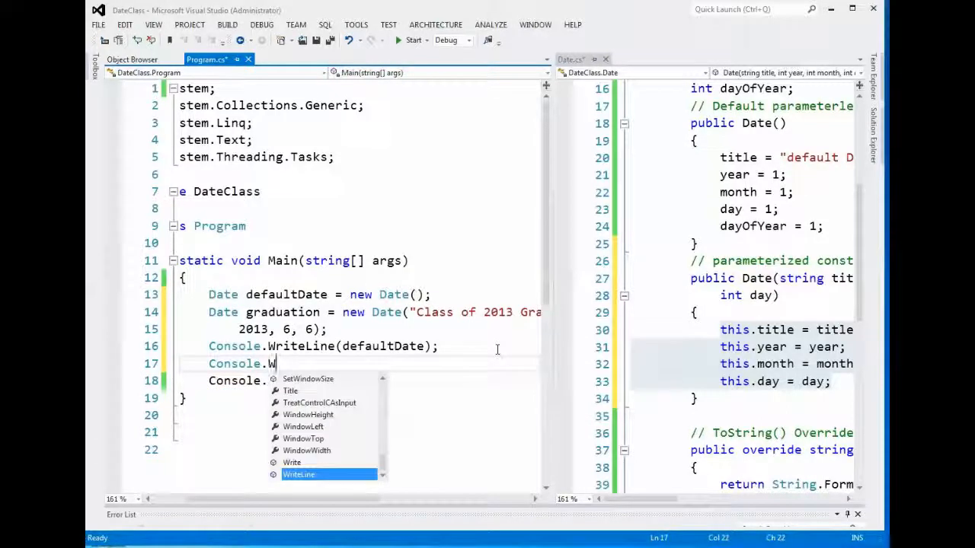
Step: Add Console.WriteLine(graduation); to print the graduation date
{"action": "type", "text": "riteLine("}
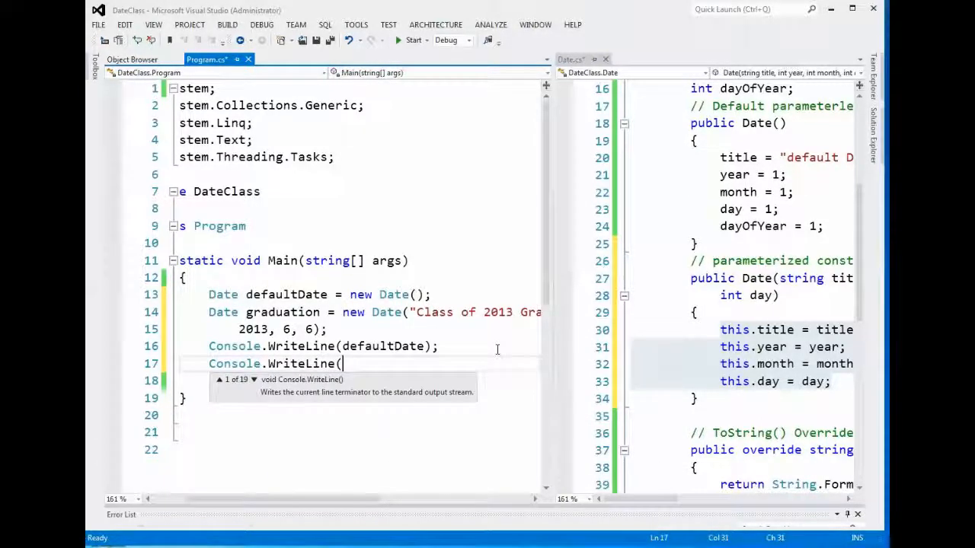
{"action": "type", "text": "graduation);"}
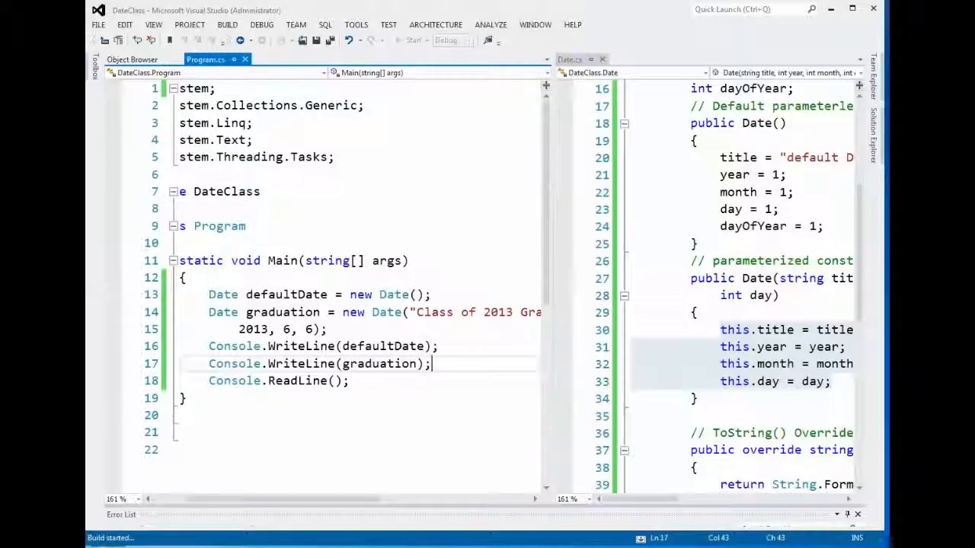
Step: Check the console shows graduation as 6/6/2013 with Day Of Year 0, then close it
{"action": "left_click", "coordinate": [409, 40]}
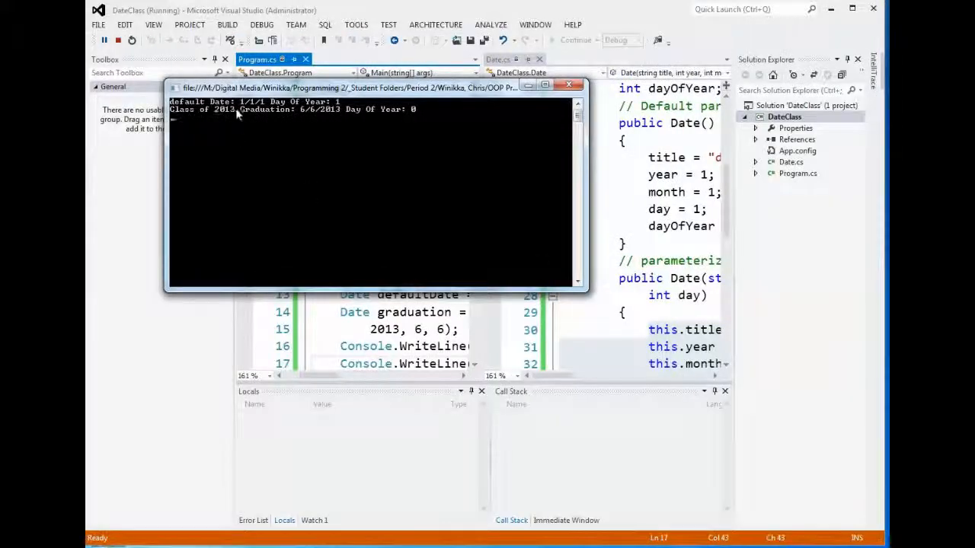
{"action": "mouse_move", "coordinate": [289, 118]}
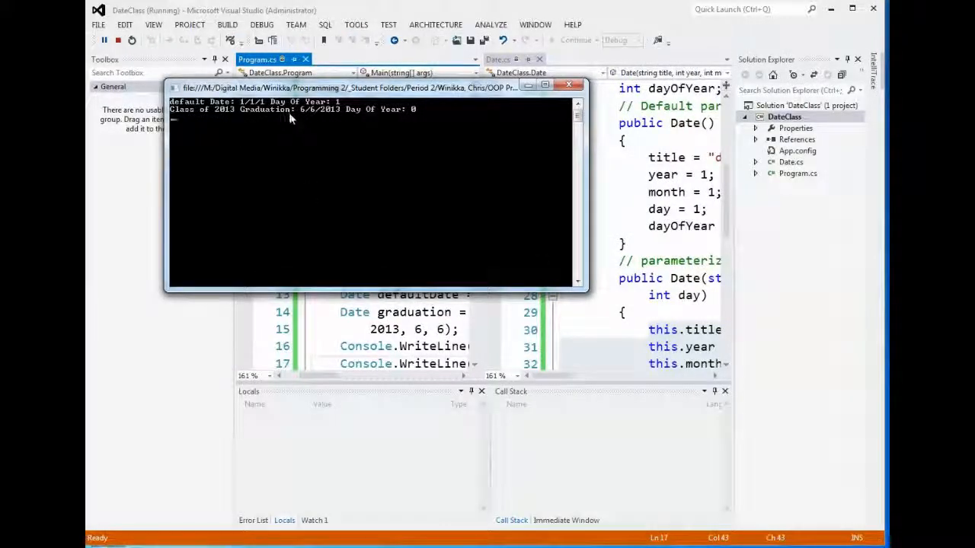
{"action": "mouse_move", "coordinate": [349, 122]}
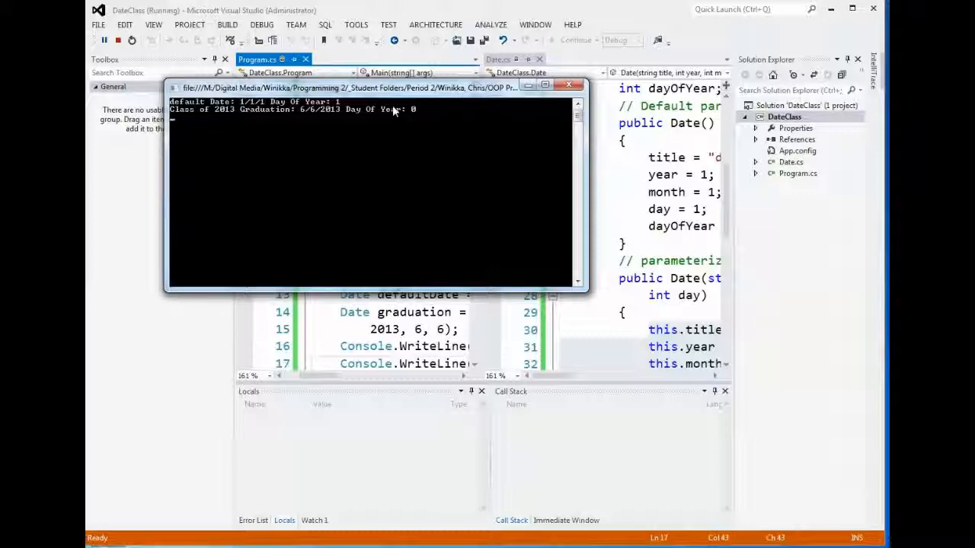
{"action": "mouse_move", "coordinate": [533, 117]}
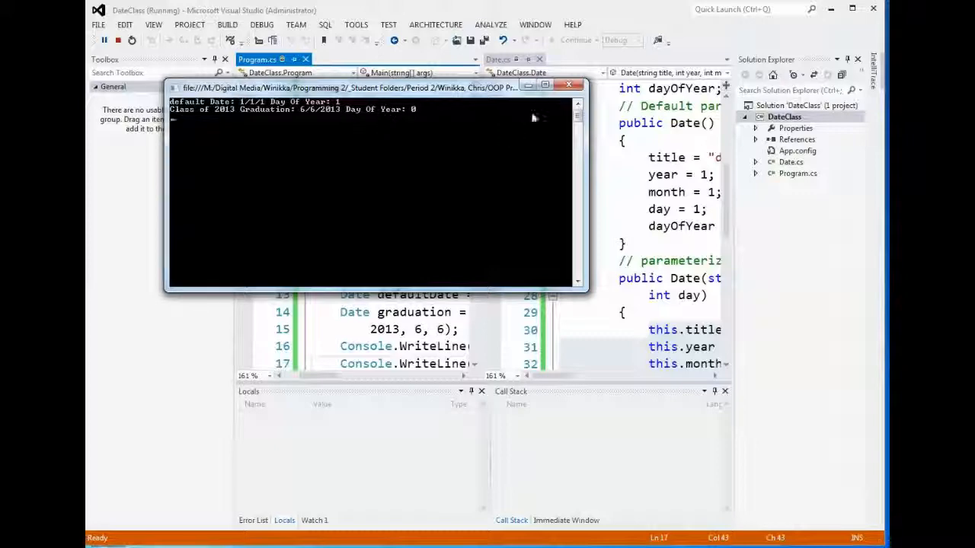
{"action": "left_click", "coordinate": [568, 84]}
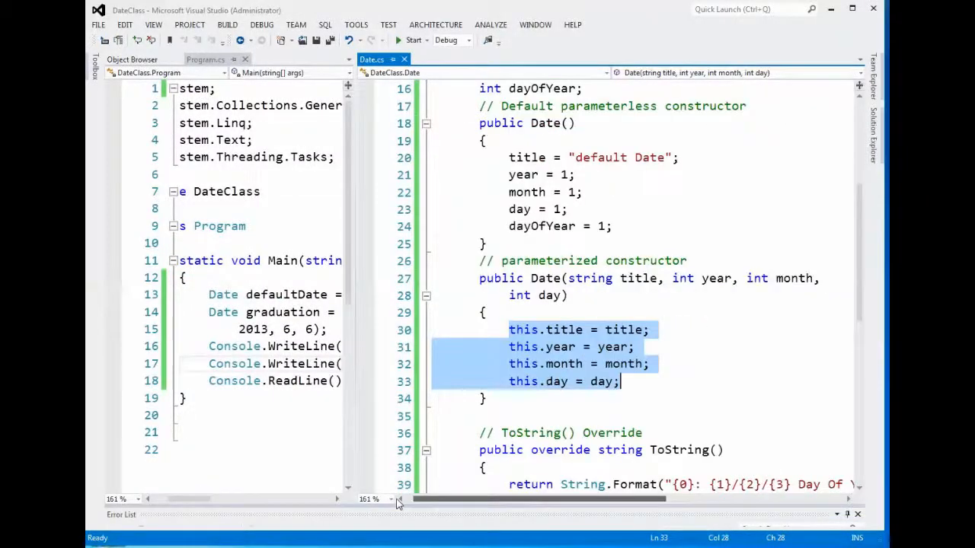
{"action": "left_click", "coordinate": [560, 329]}
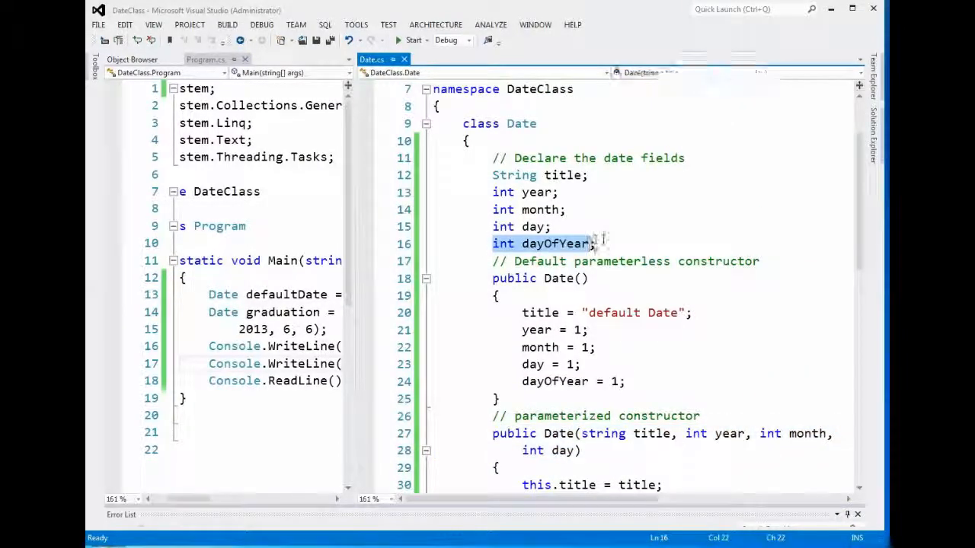
{"action": "scroll", "scroll_direction": "down", "scroll_amount": 3}
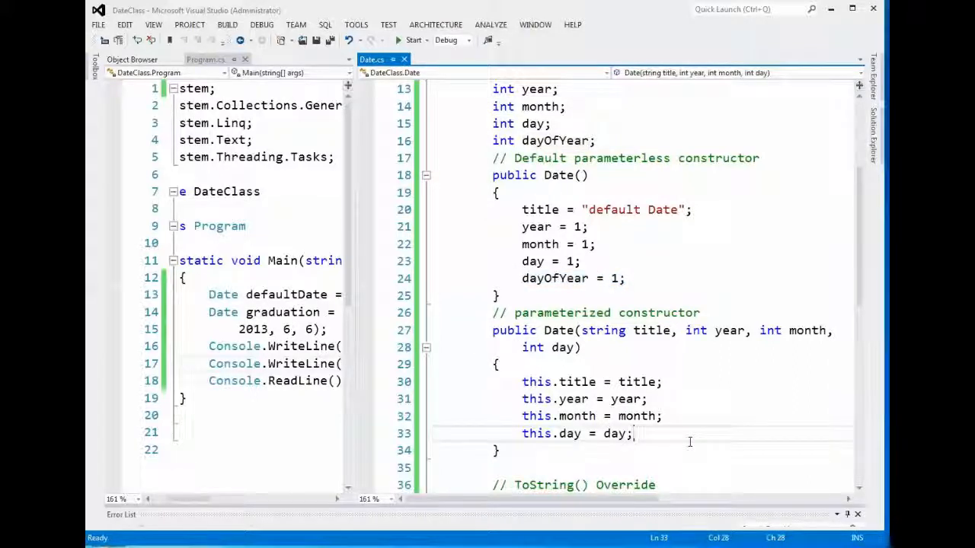
Step: After this.day = day, add dayOfYear = 1; with '// TODO: call DayOfYear method'
{"action": "type", "text": "dayOfYear ="}
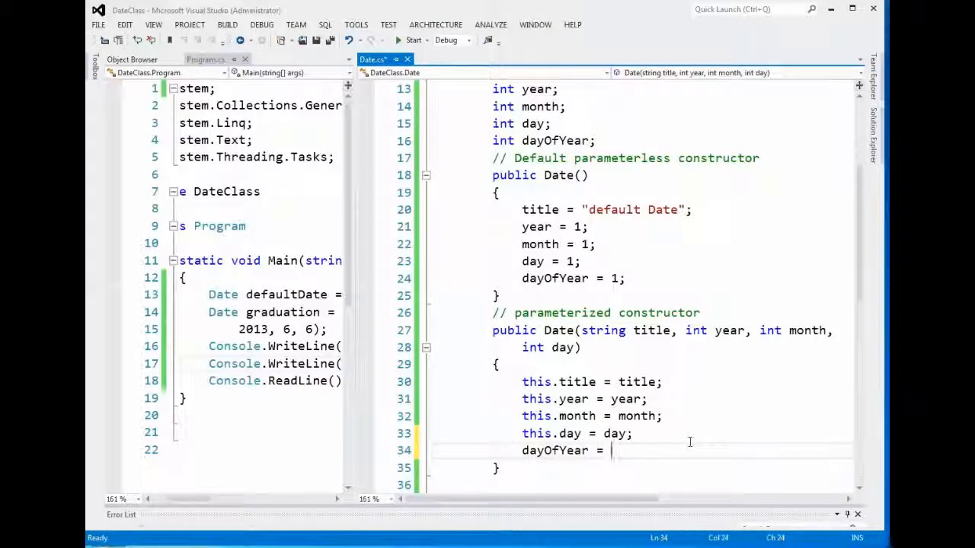
{"action": "type", "text": "1;"}
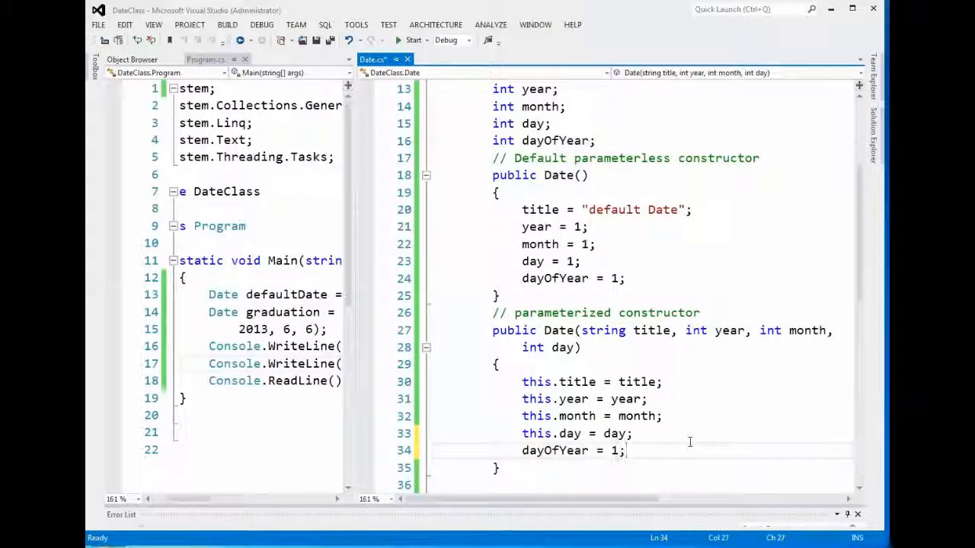
{"action": "type", "text": "//"}
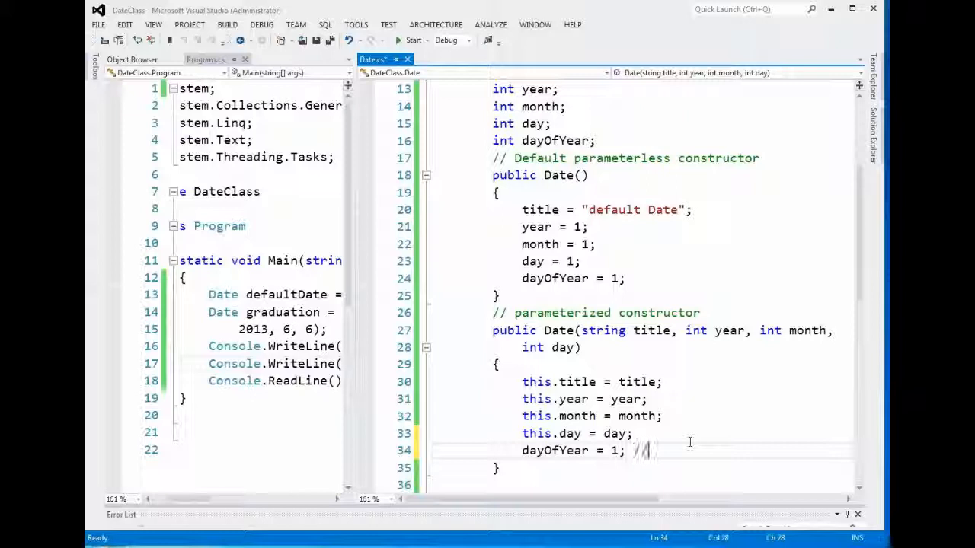
{"action": "type", "text": "// TODO"}
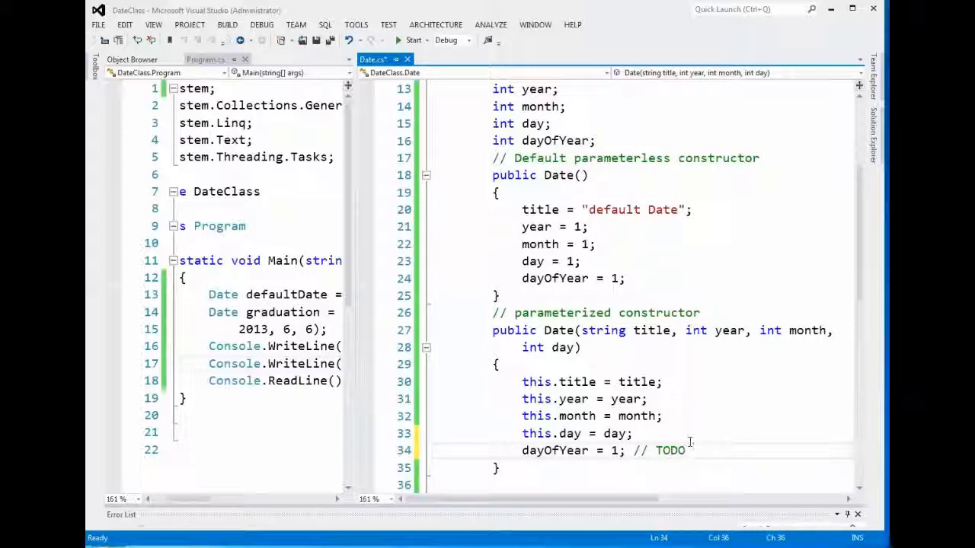
{"action": "type", "text": ": call Day"}
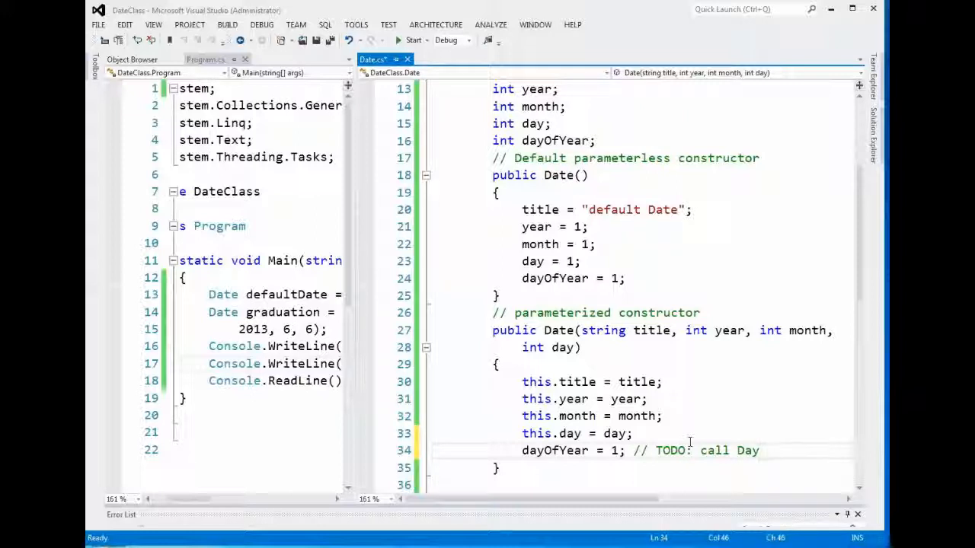
{"action": "key", "text": "Backspace"}
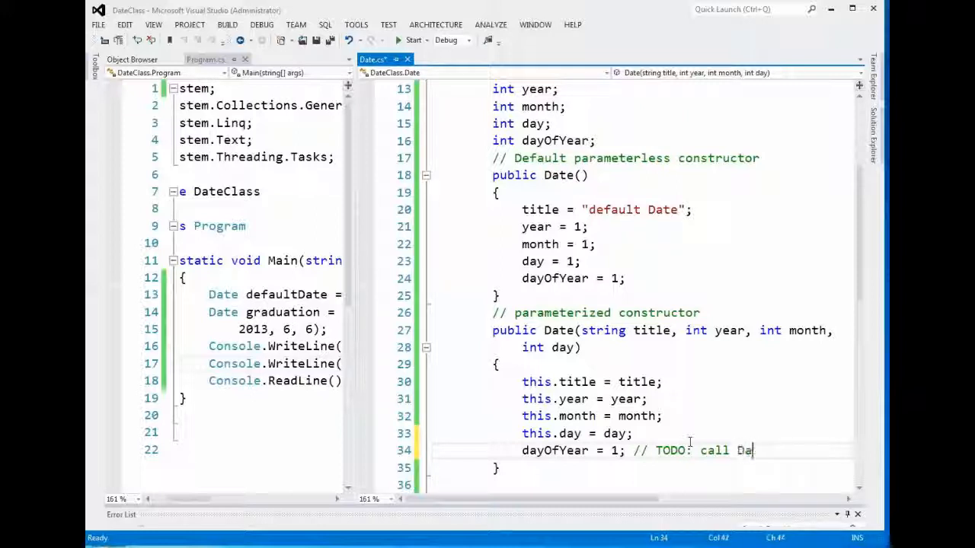
{"action": "type", "text": "DayOfYear method"}
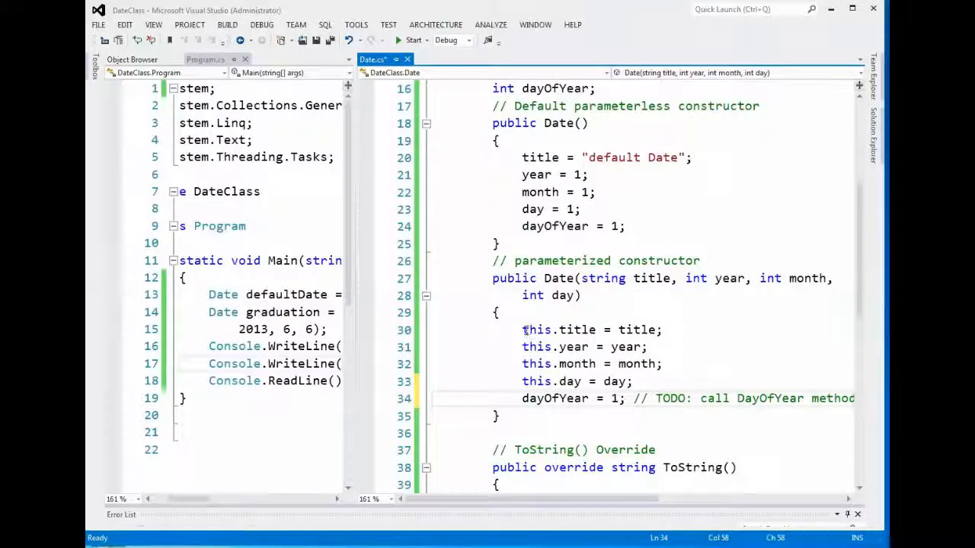
Step: Wrap the title, year, month and day assignments in a /* */ block comment
{"action": "left_click", "coordinate": [523, 330]}
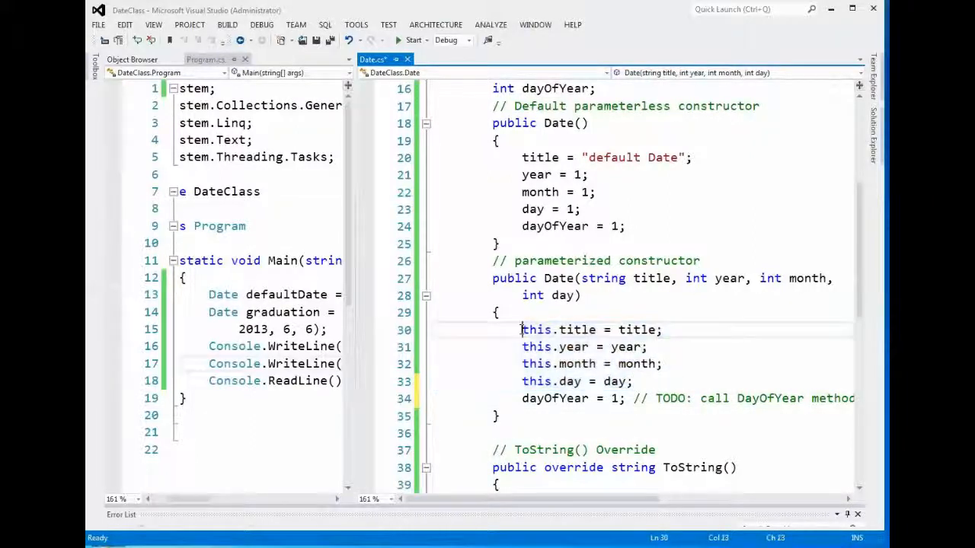
{"action": "type", "text": "/*"}
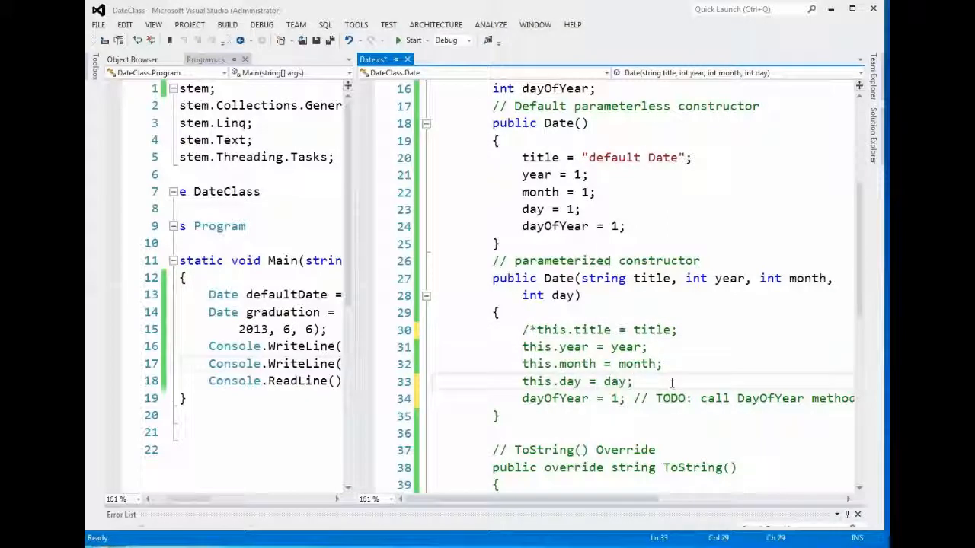
{"action": "type", "text": "*/"}
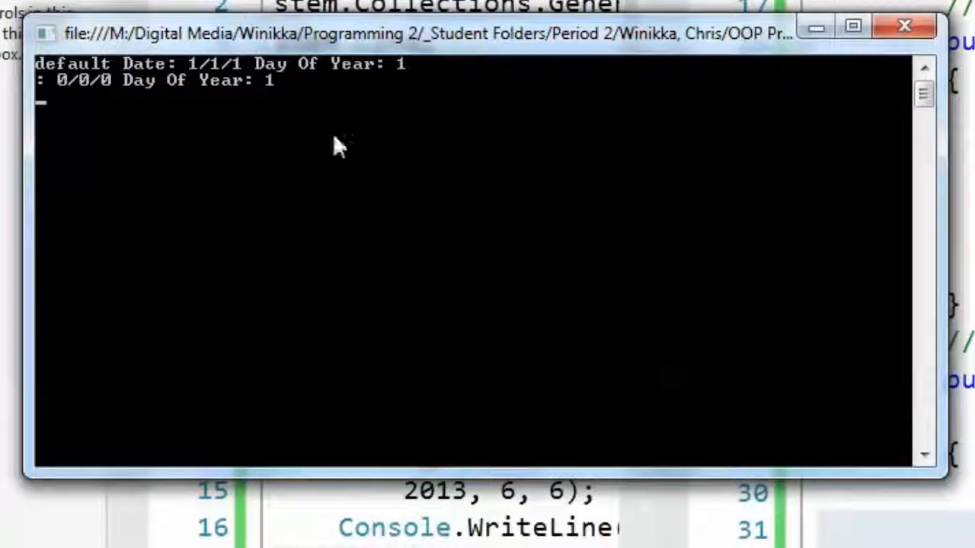
{"action": "mouse_move", "coordinate": [61, 82]}
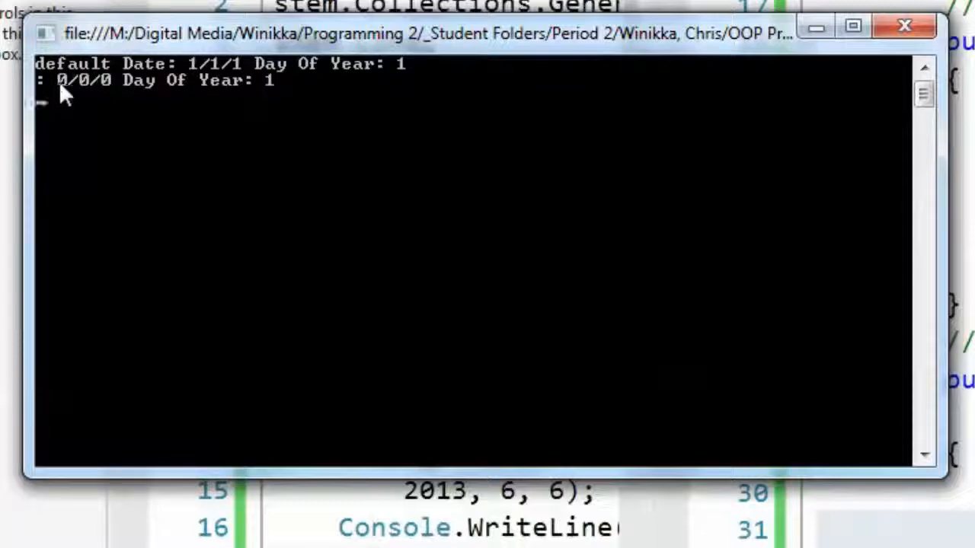
{"action": "mouse_move", "coordinate": [90, 99]}
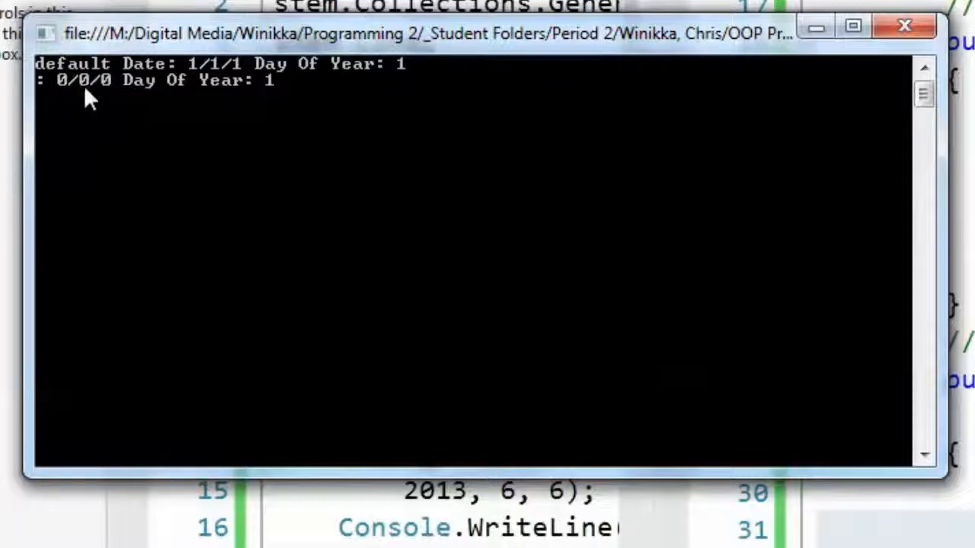
{"action": "mouse_move", "coordinate": [873, 102]}
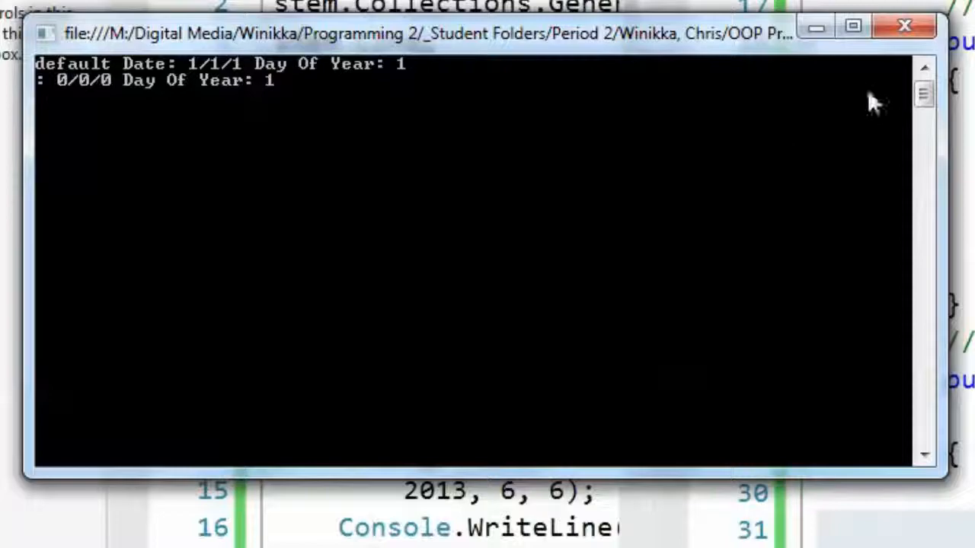